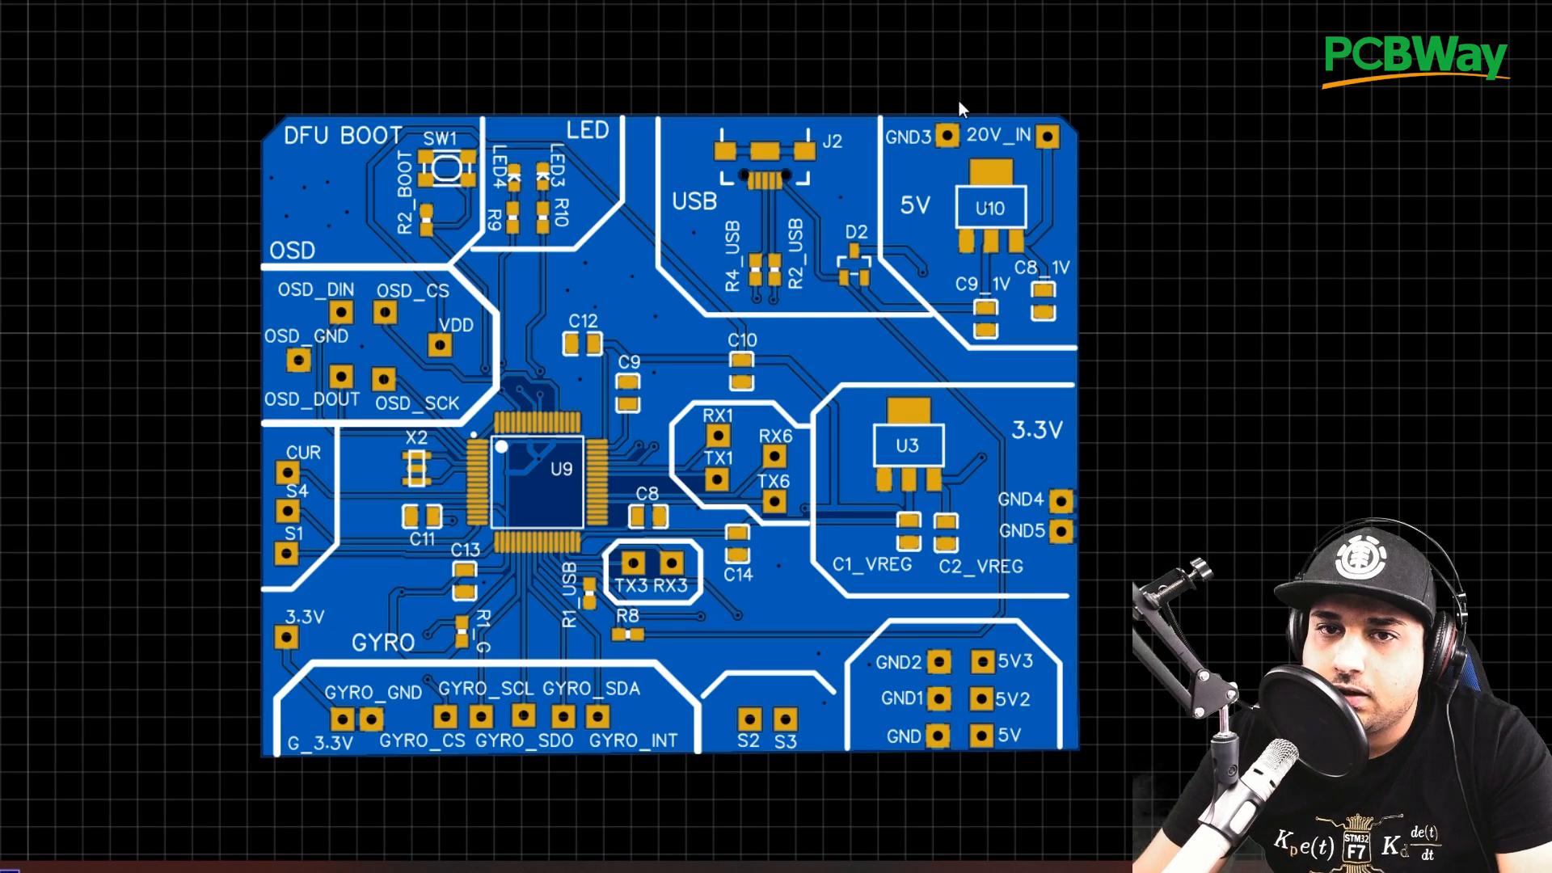
pyautogui.moveTo(848, 299)
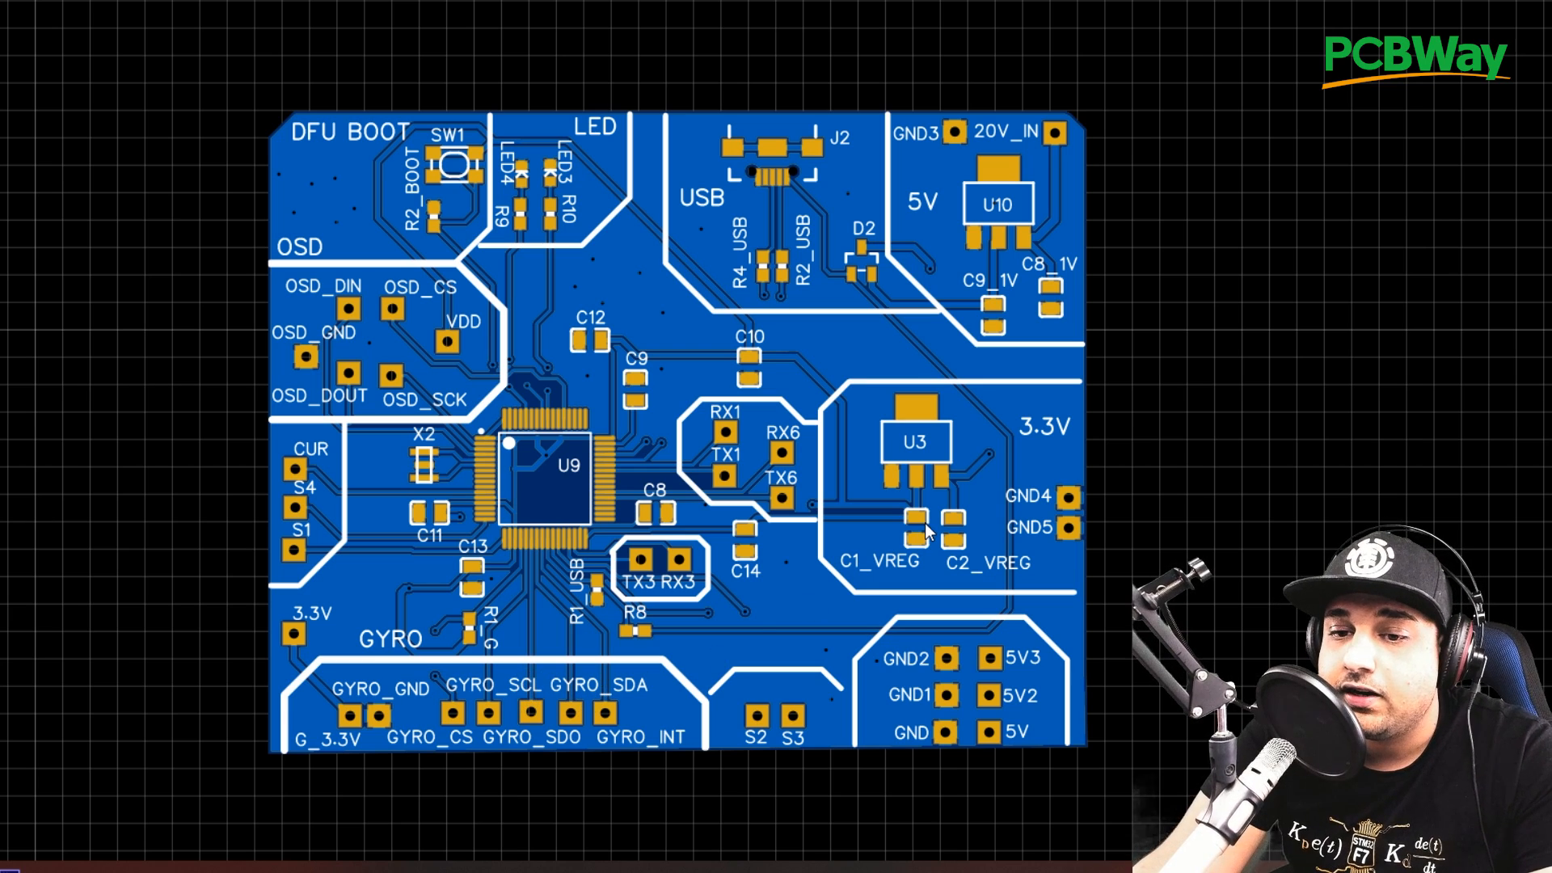
pyautogui.moveTo(960, 144)
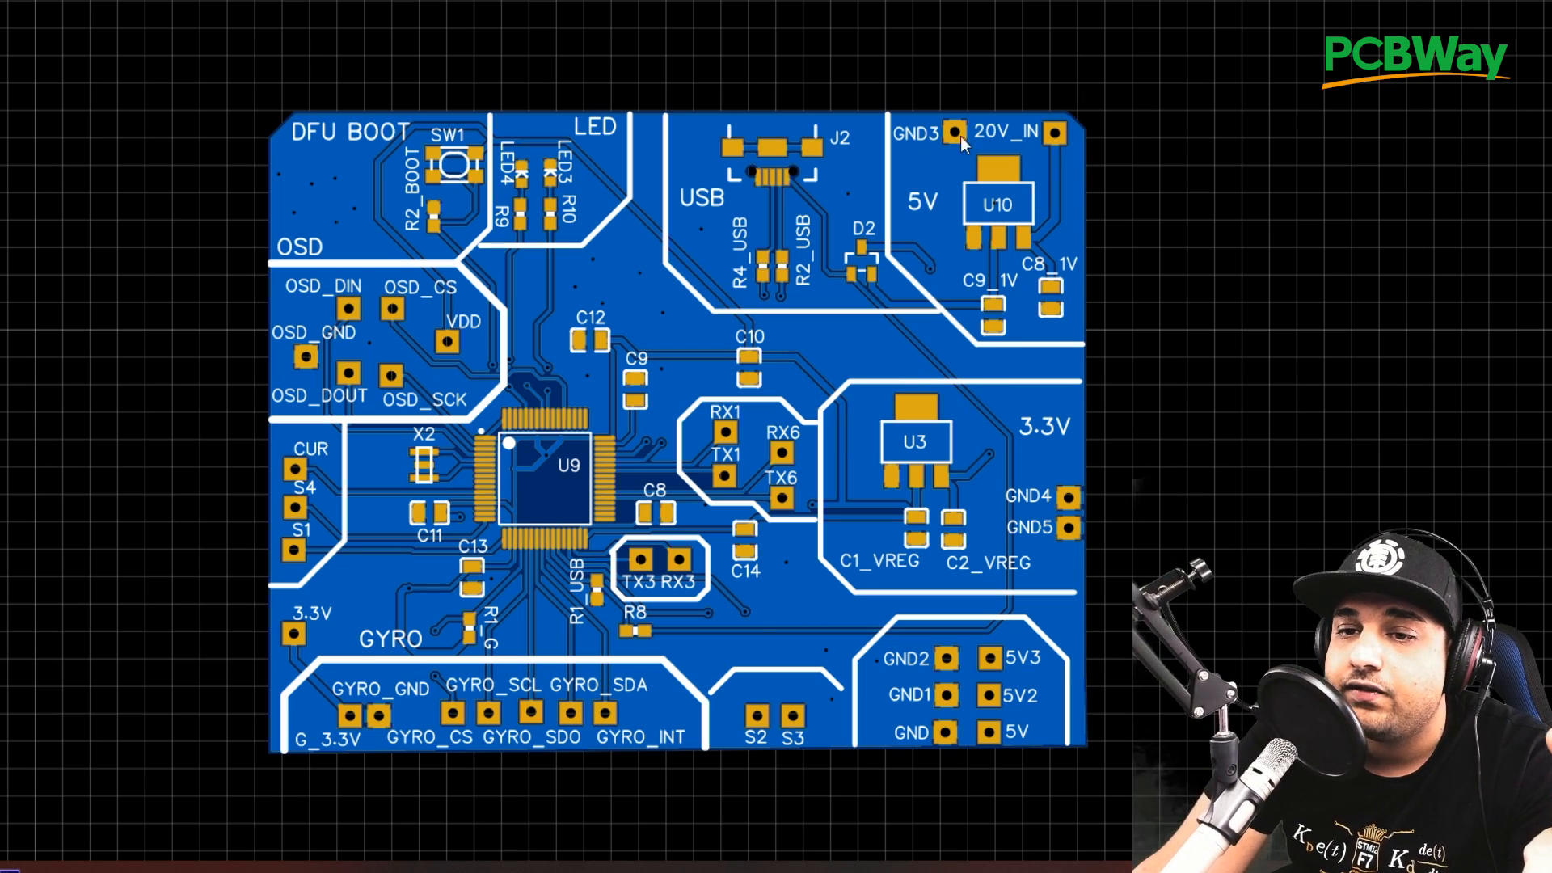
pyautogui.moveTo(1000, 215)
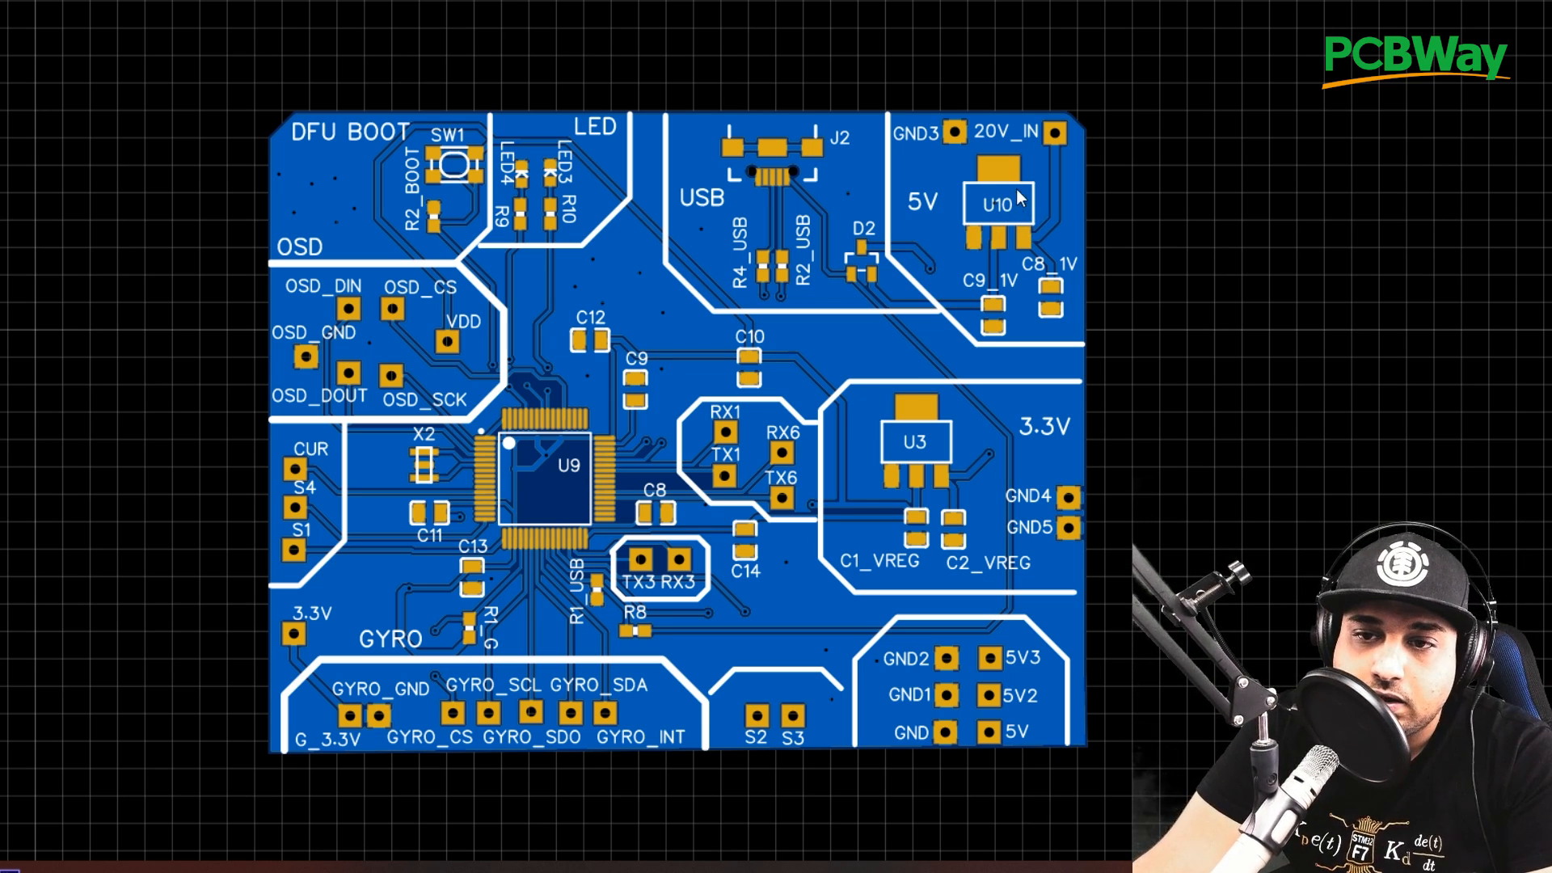
pyautogui.moveTo(1054, 149)
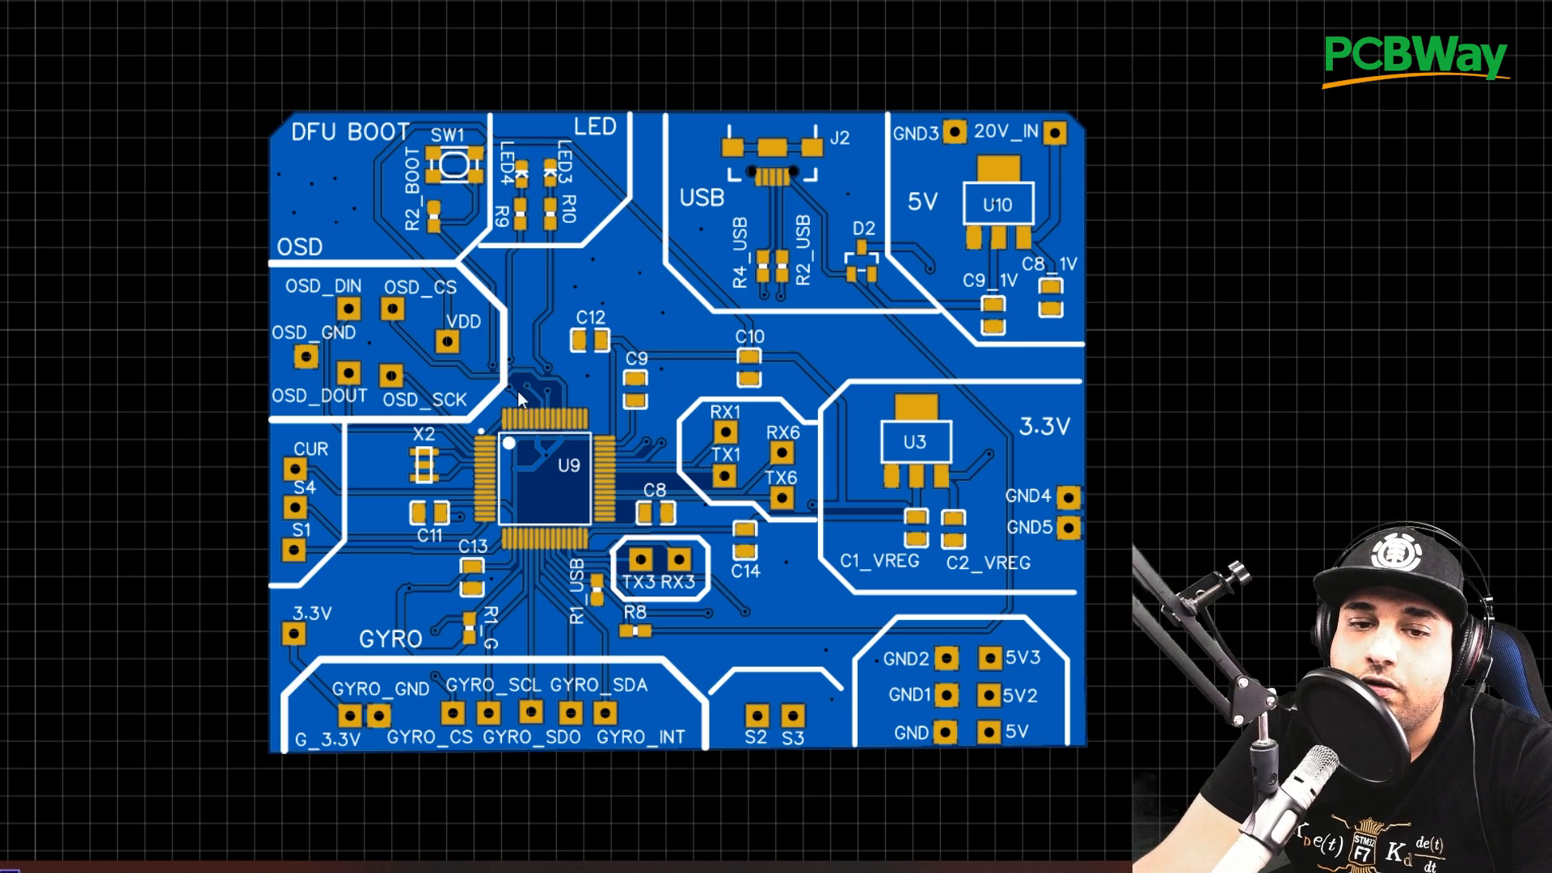
pyautogui.moveTo(938, 191)
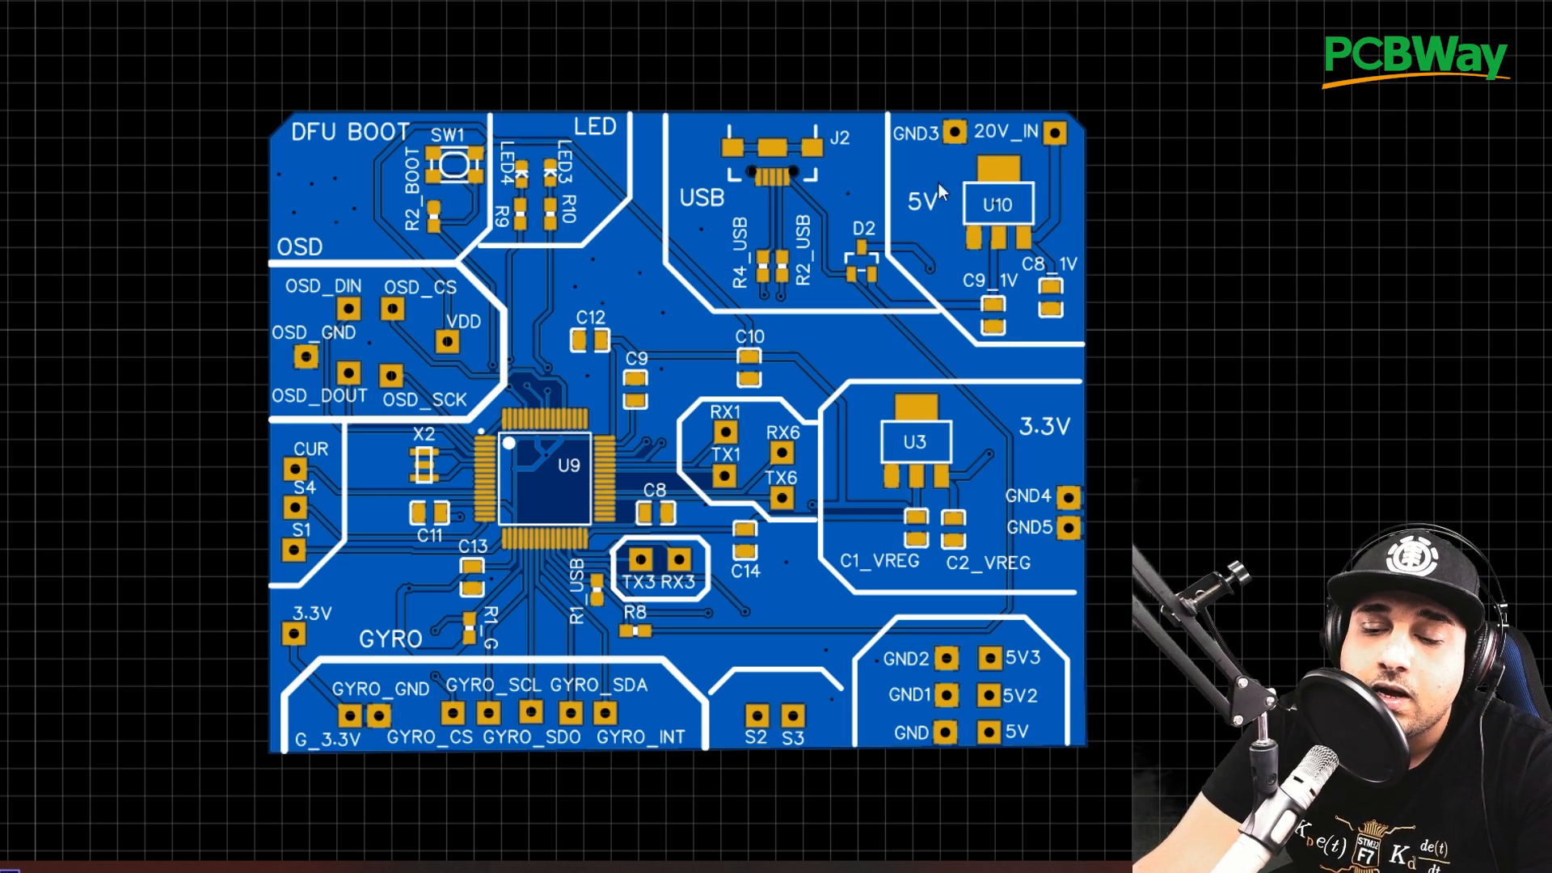
pyautogui.moveTo(1014, 460)
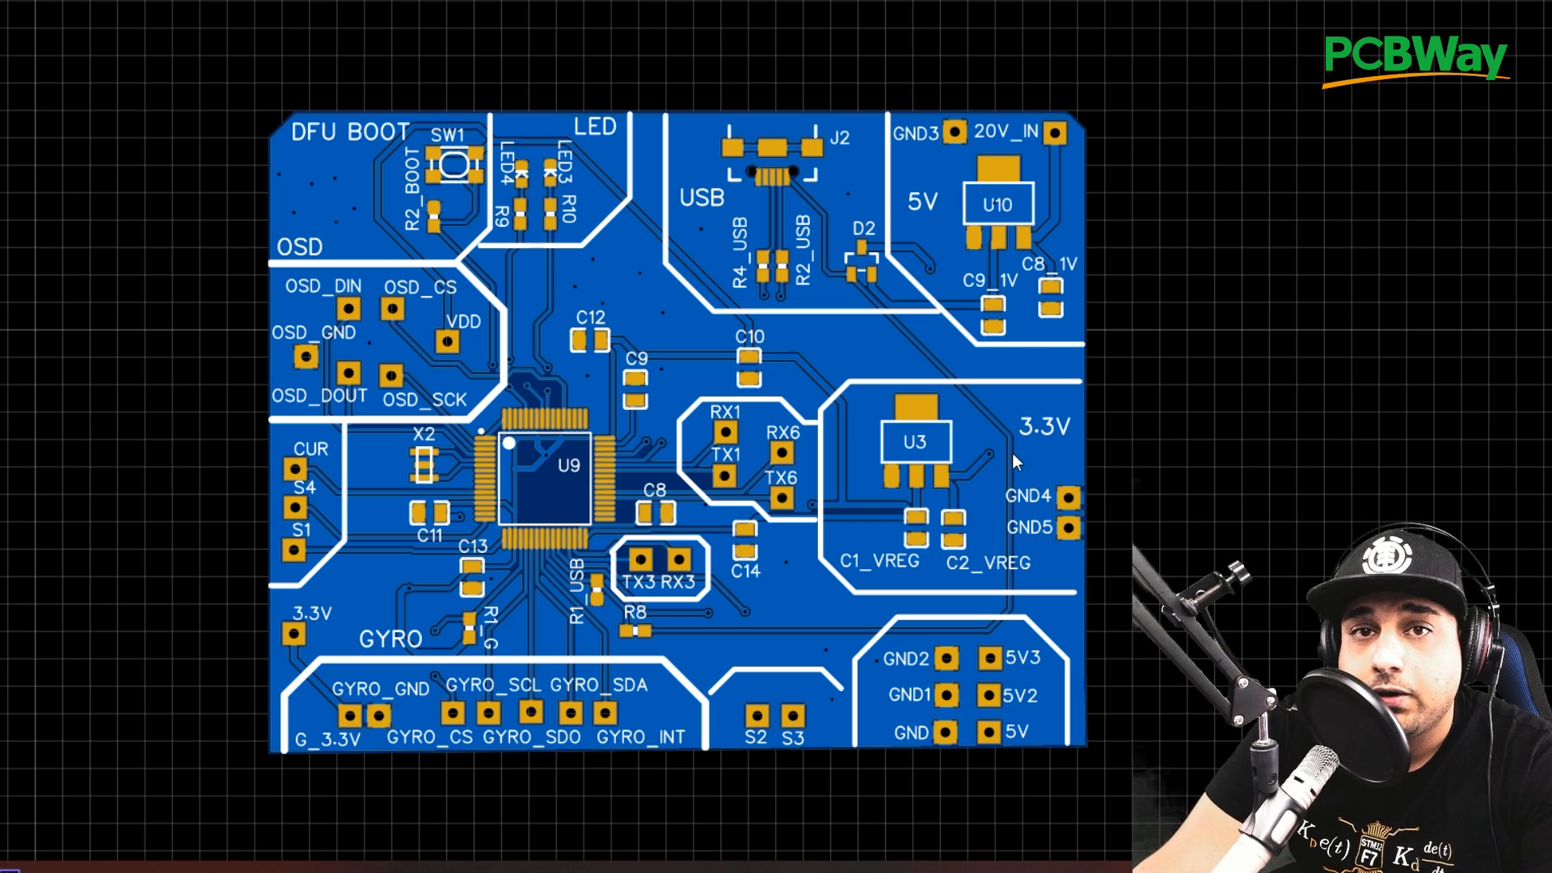
pyautogui.moveTo(797, 462)
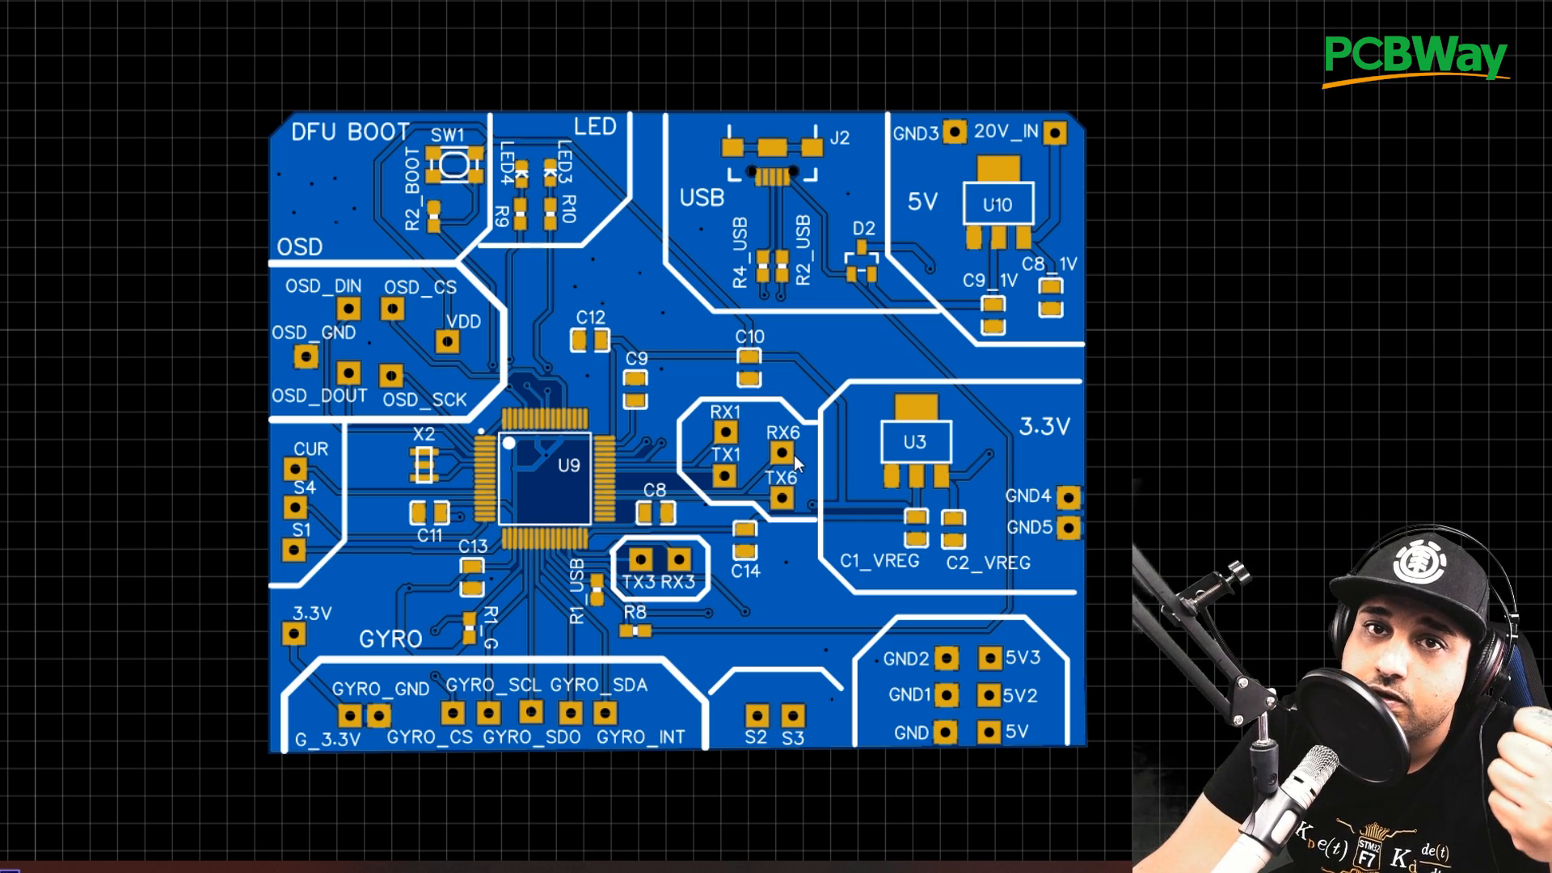
pyautogui.moveTo(865, 466)
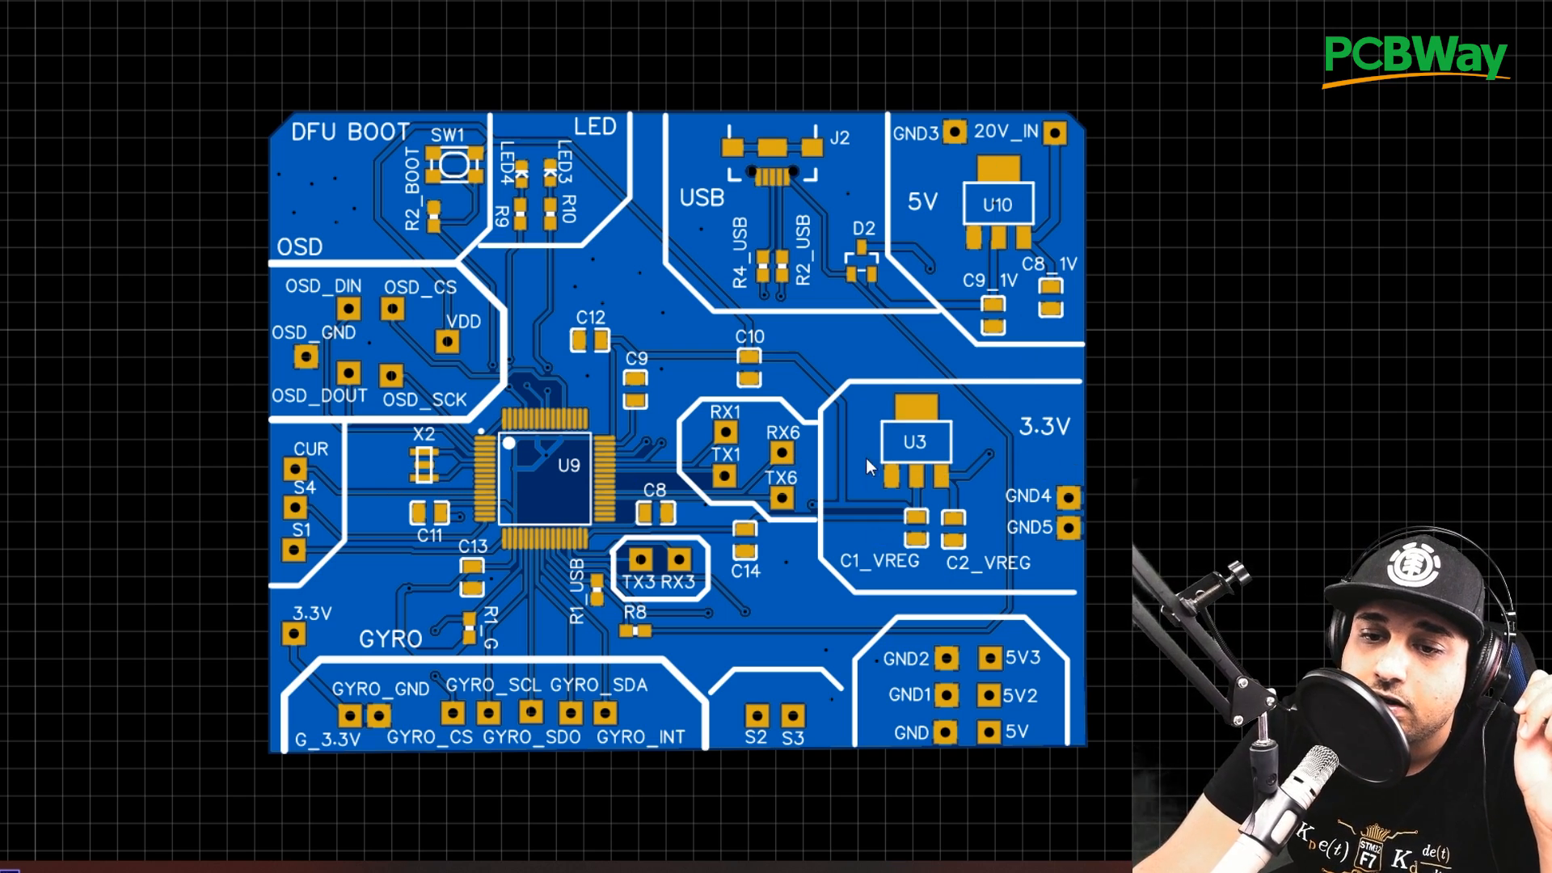
pyautogui.moveTo(955, 457)
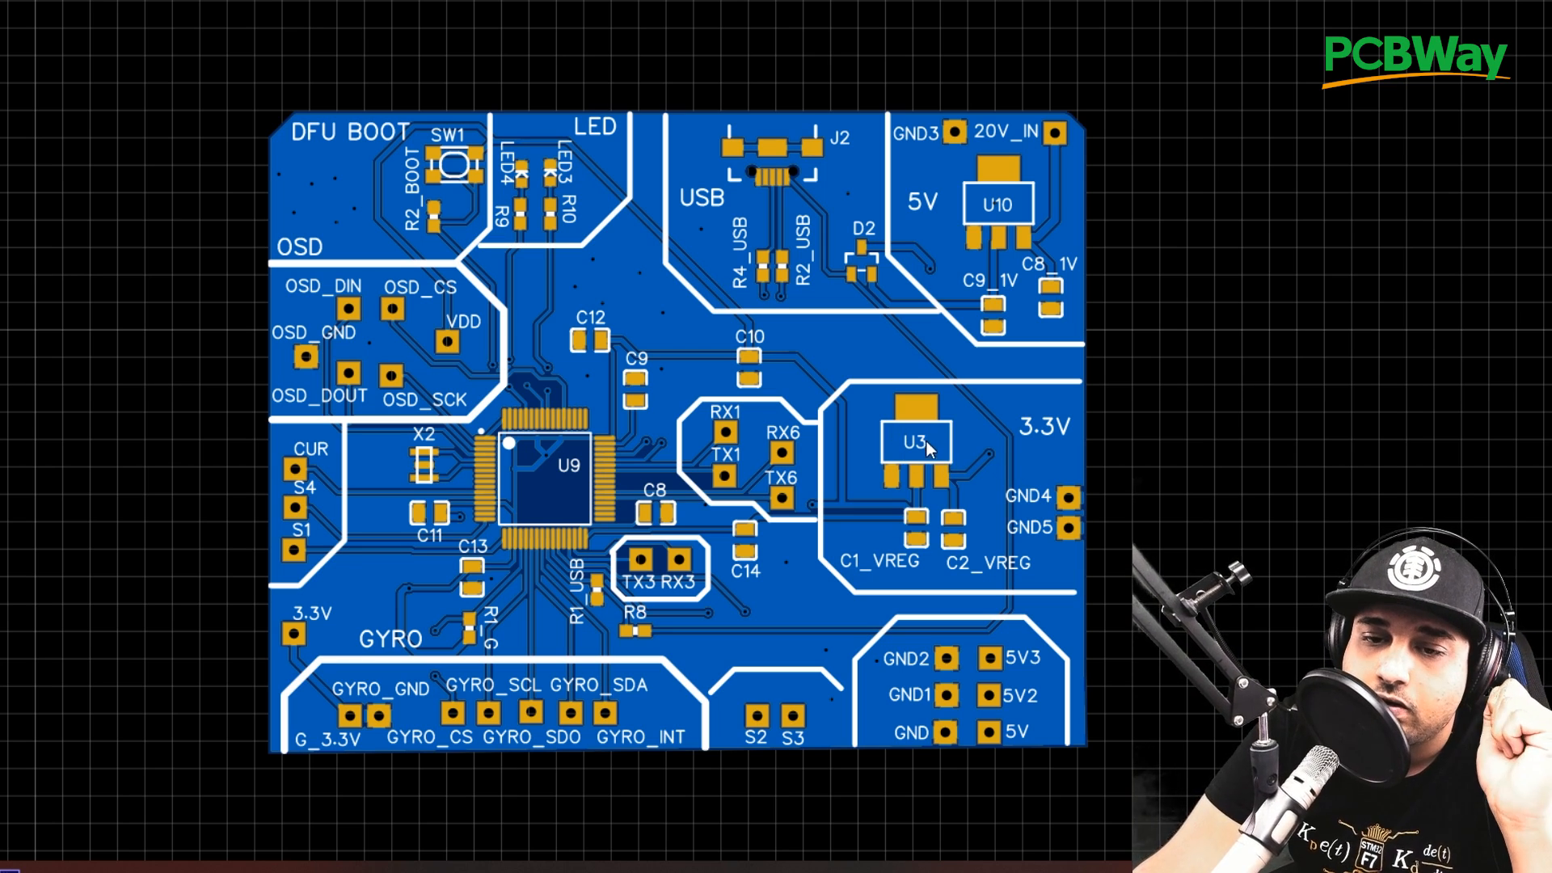
pyautogui.moveTo(945, 500)
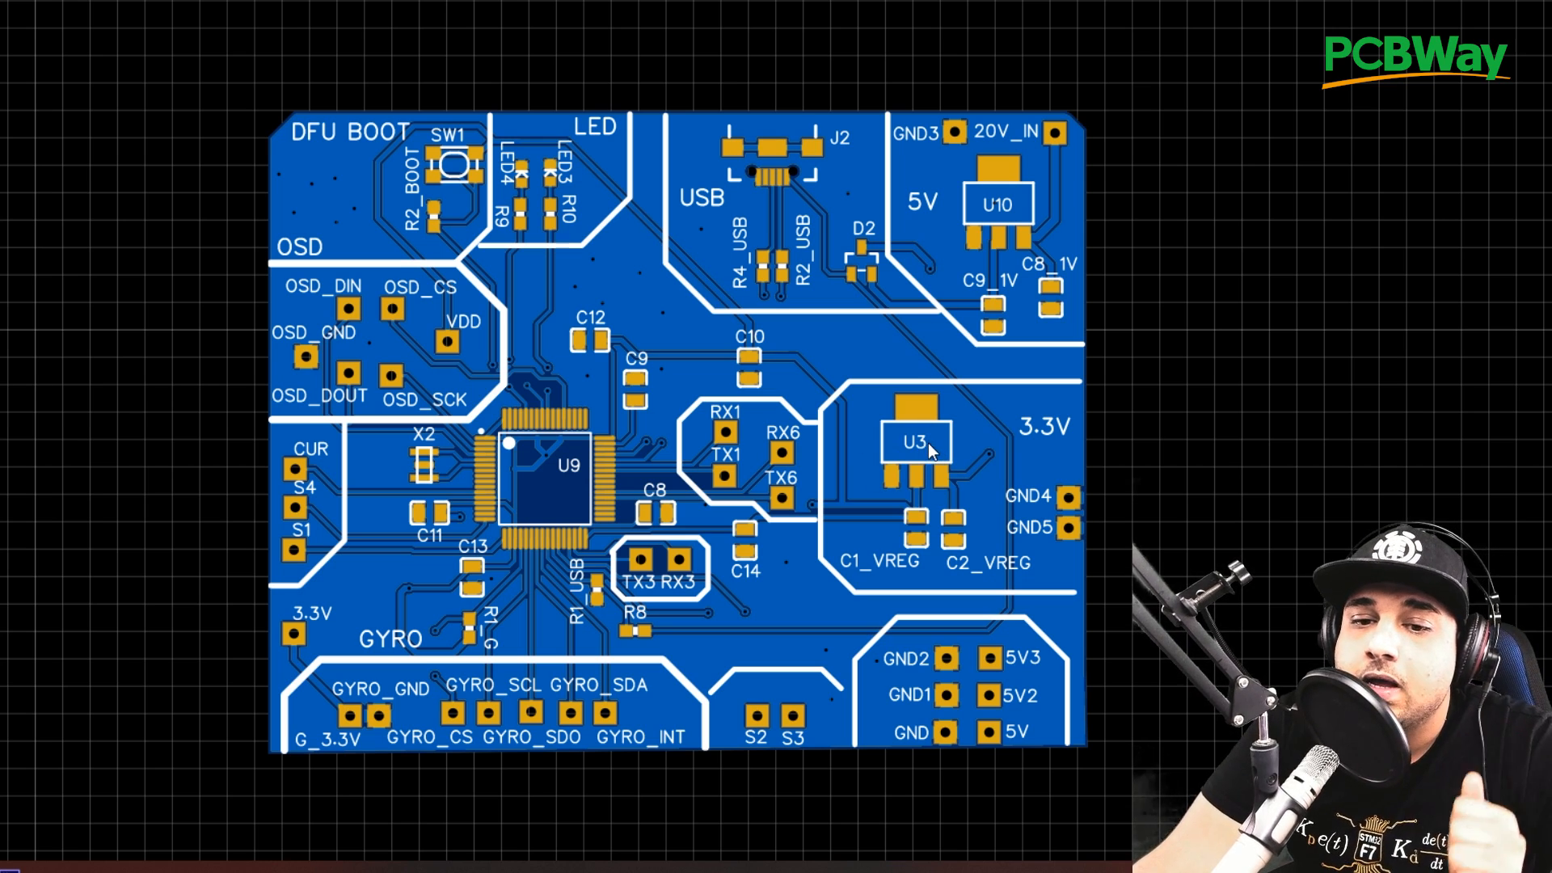
pyautogui.moveTo(450, 663)
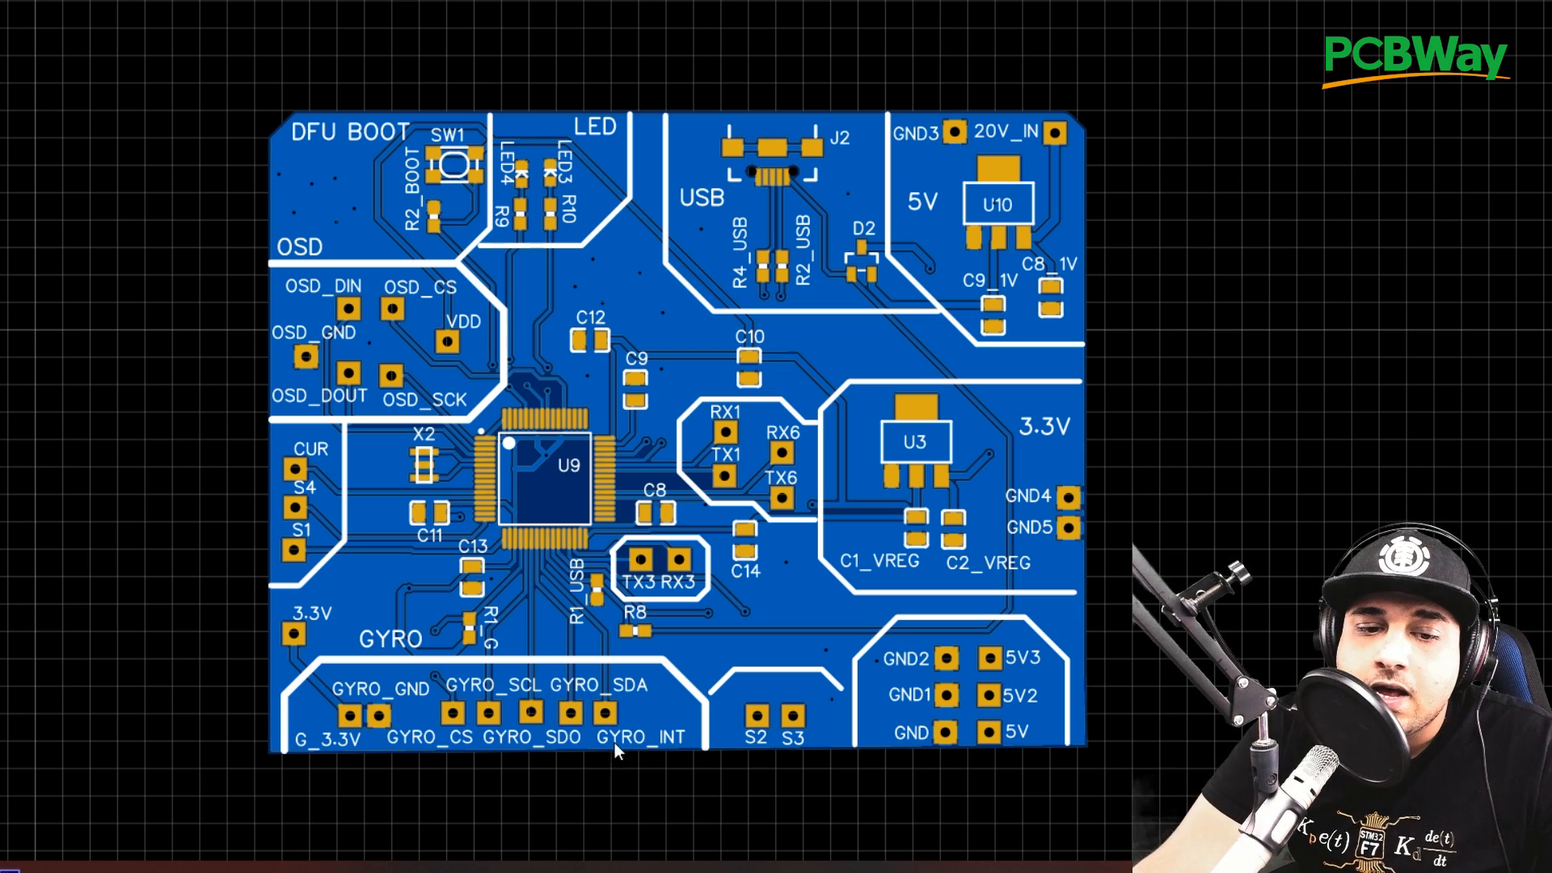
pyautogui.moveTo(384, 754)
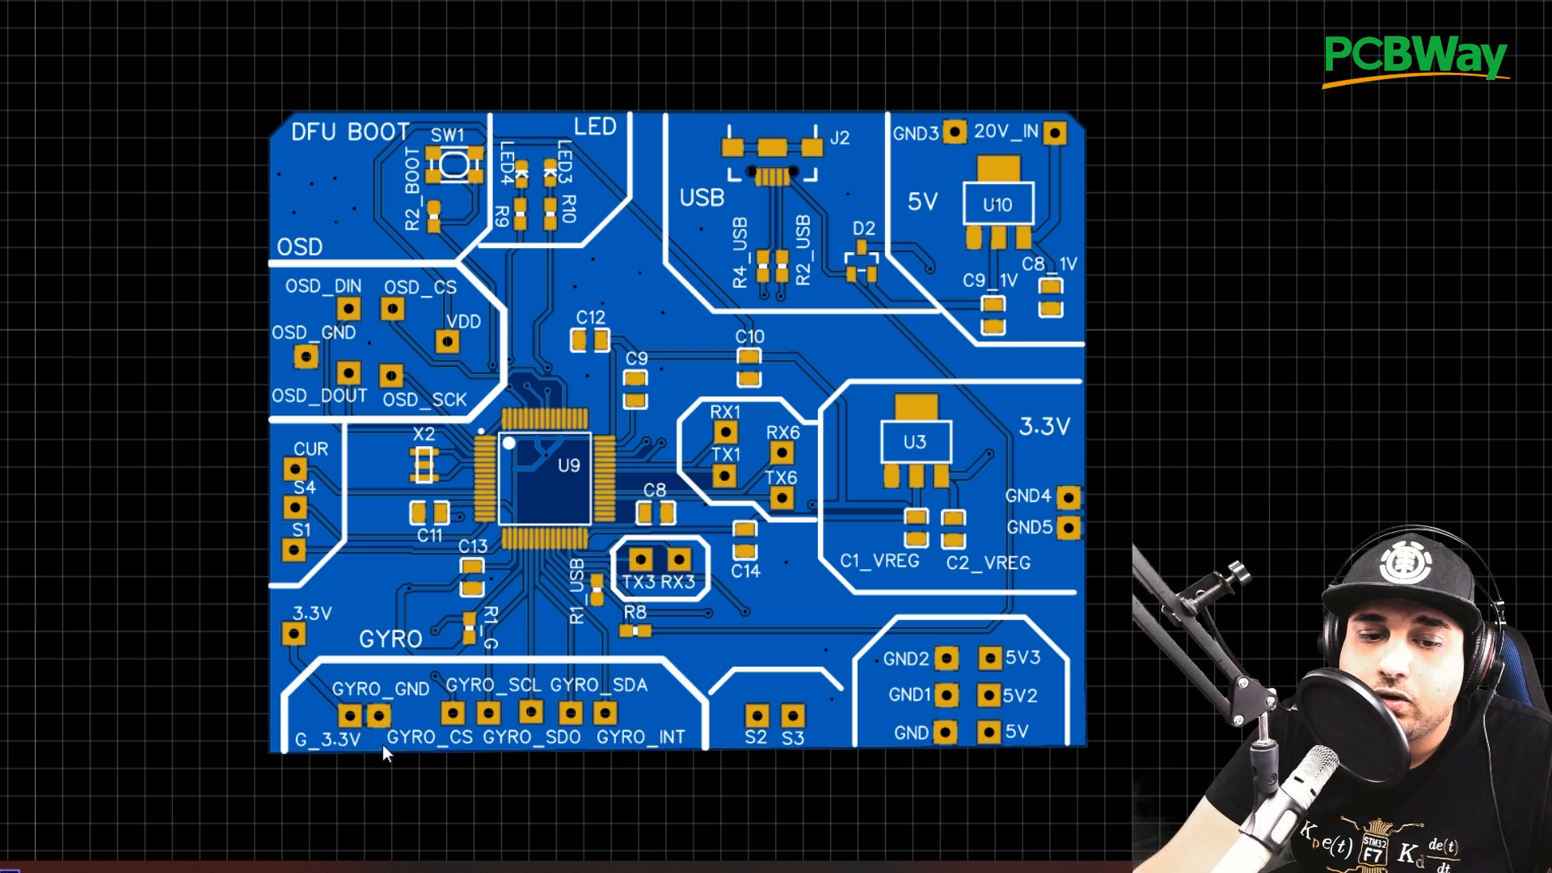
pyautogui.moveTo(728, 708)
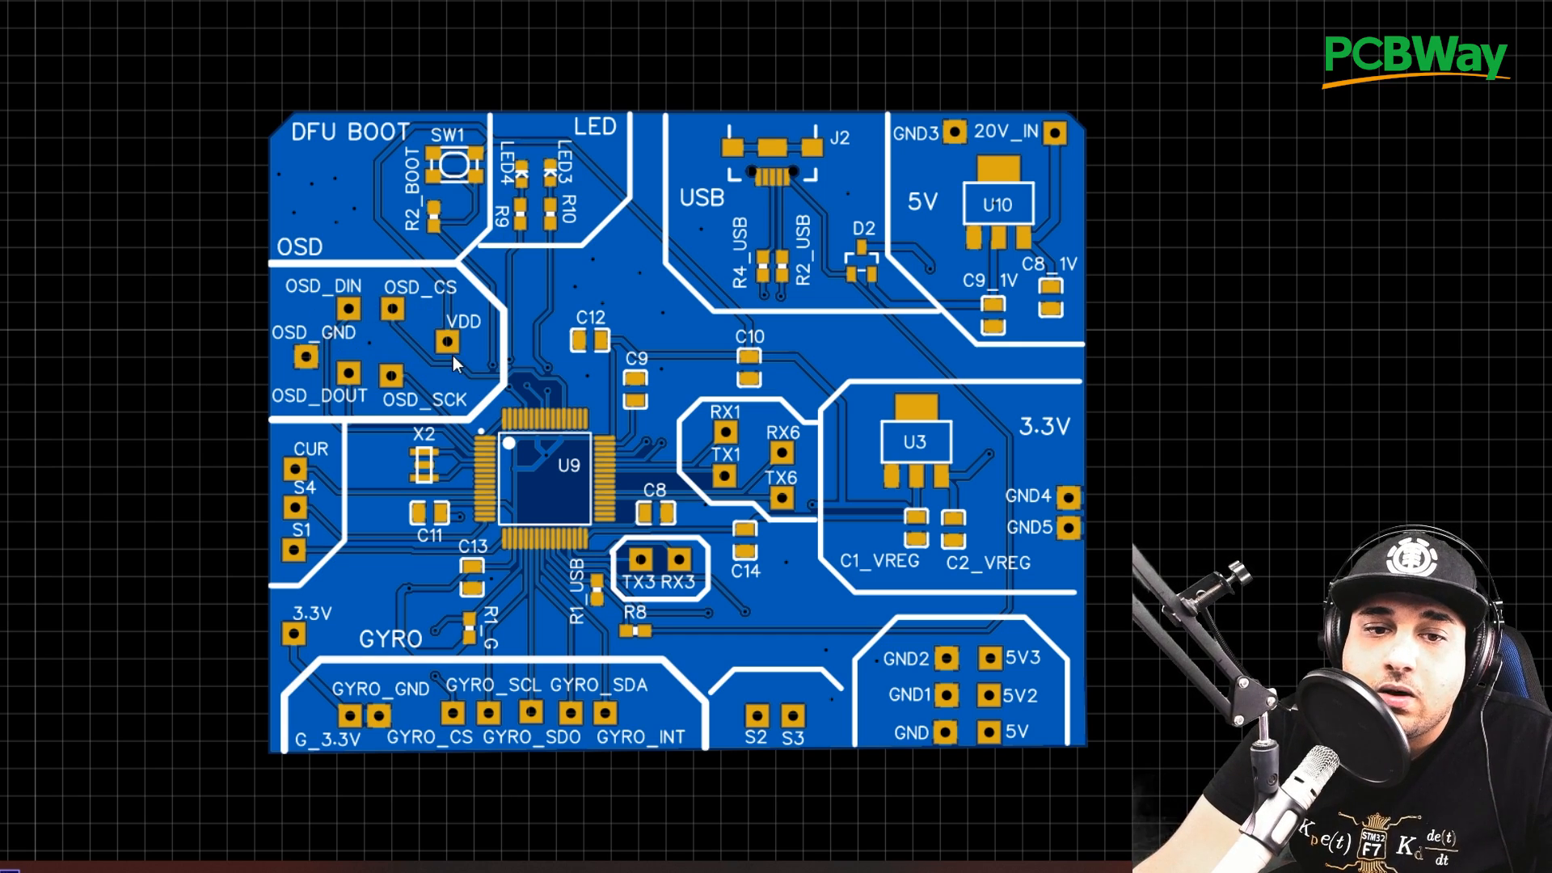
pyautogui.moveTo(352, 314)
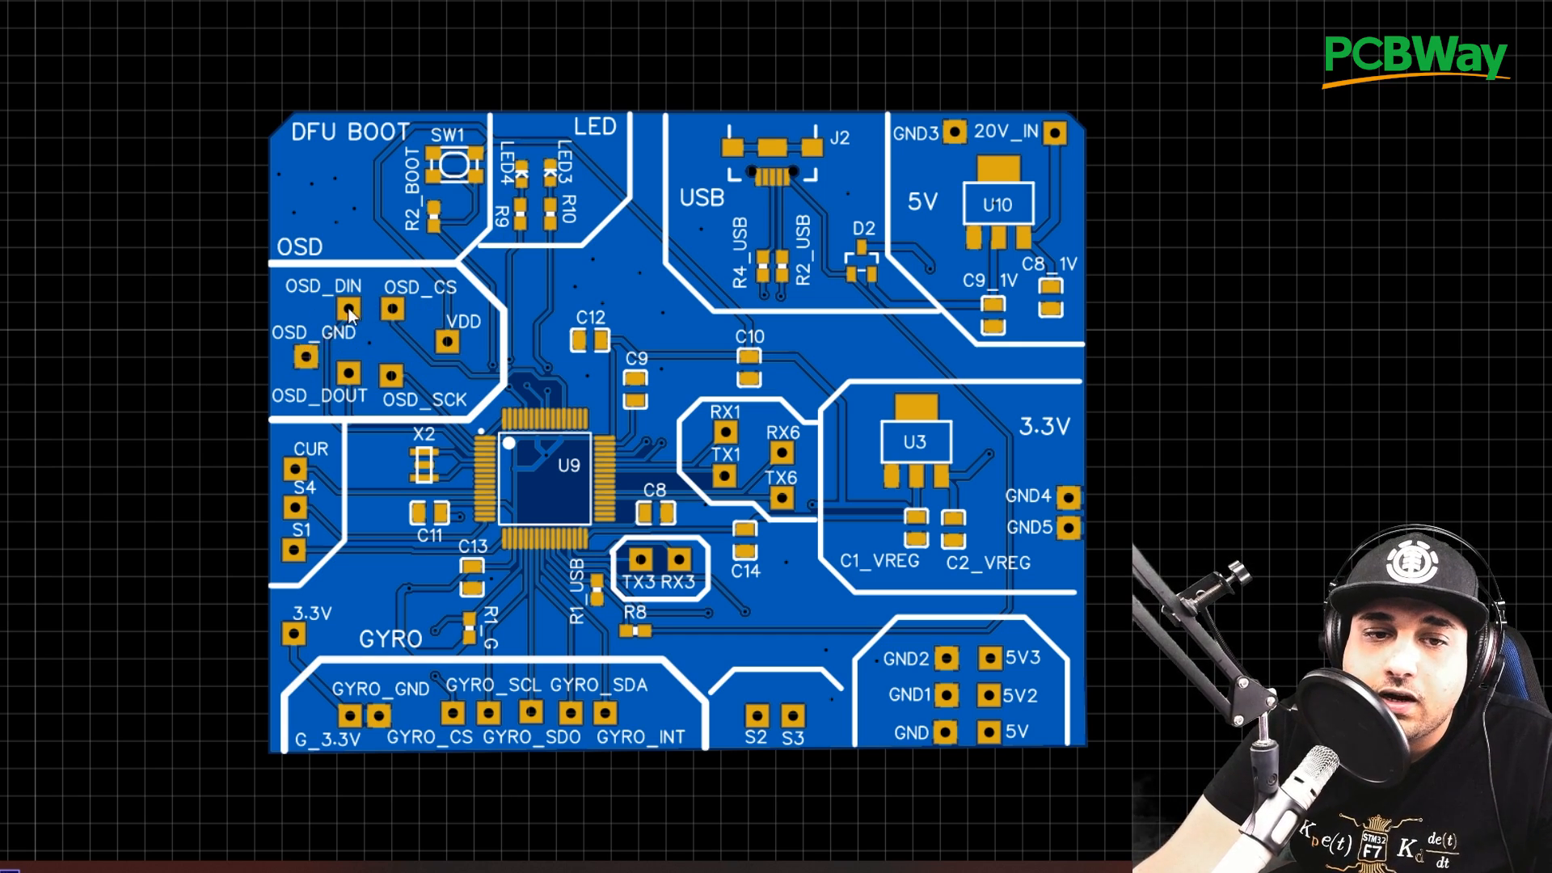
pyautogui.moveTo(369, 388)
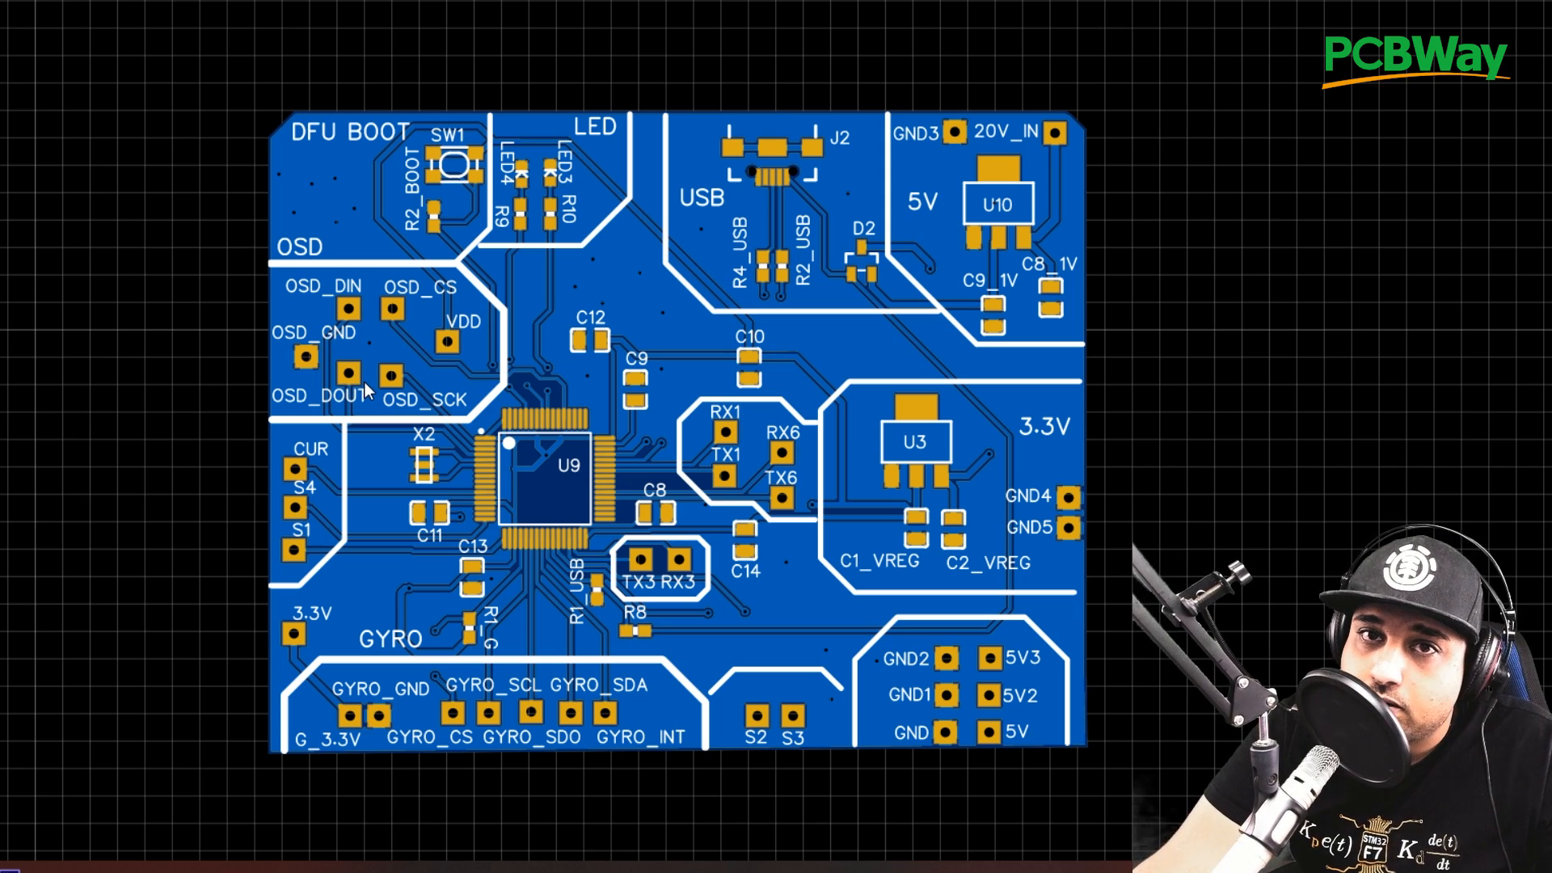
pyautogui.moveTo(476, 163)
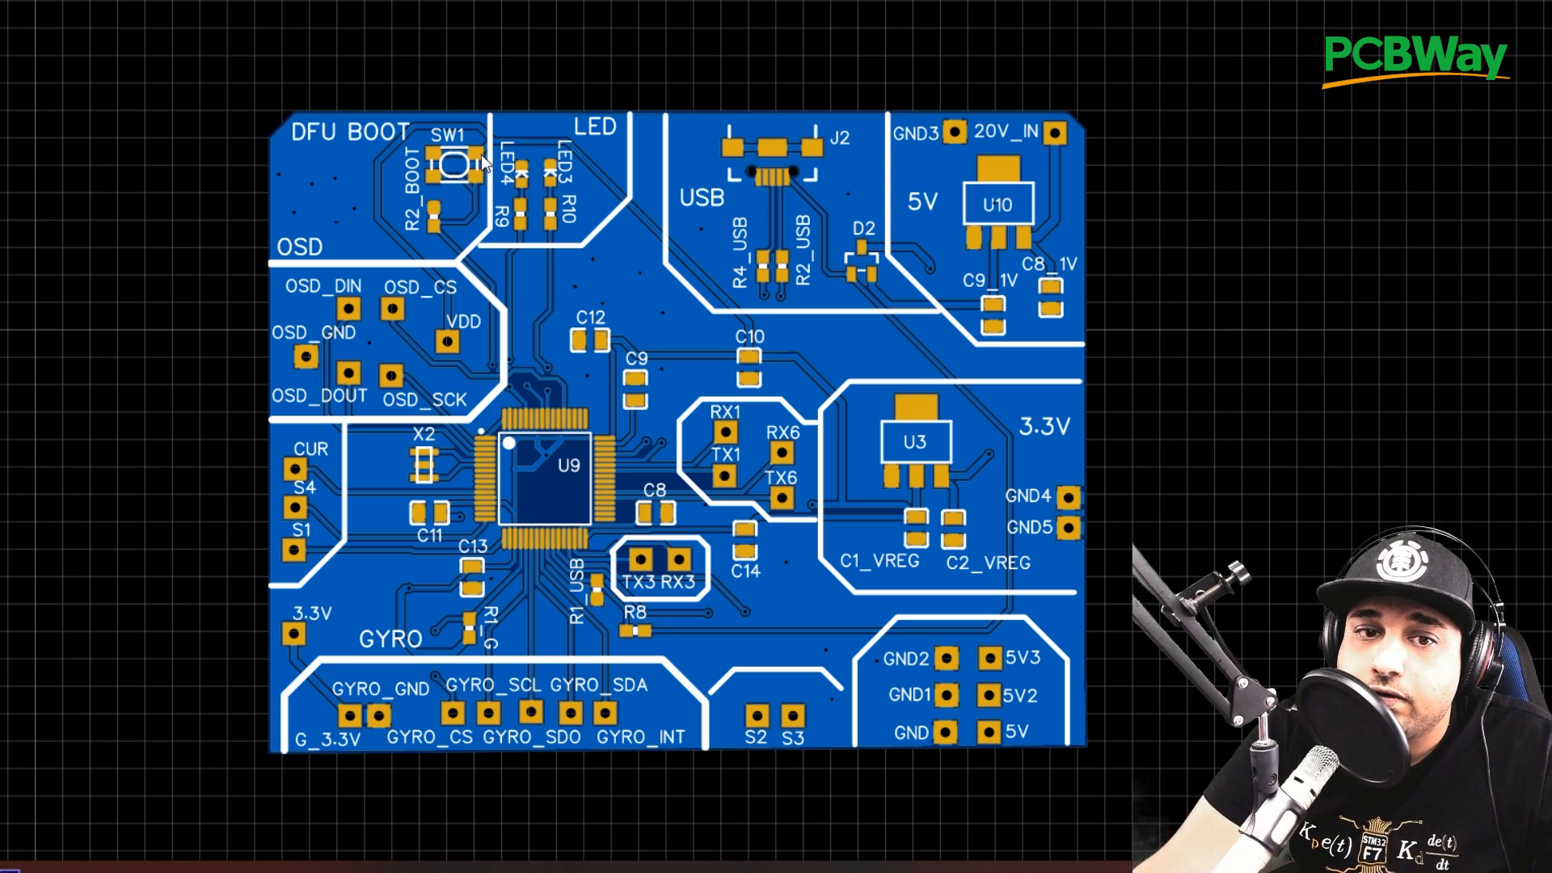
pyautogui.moveTo(527, 136)
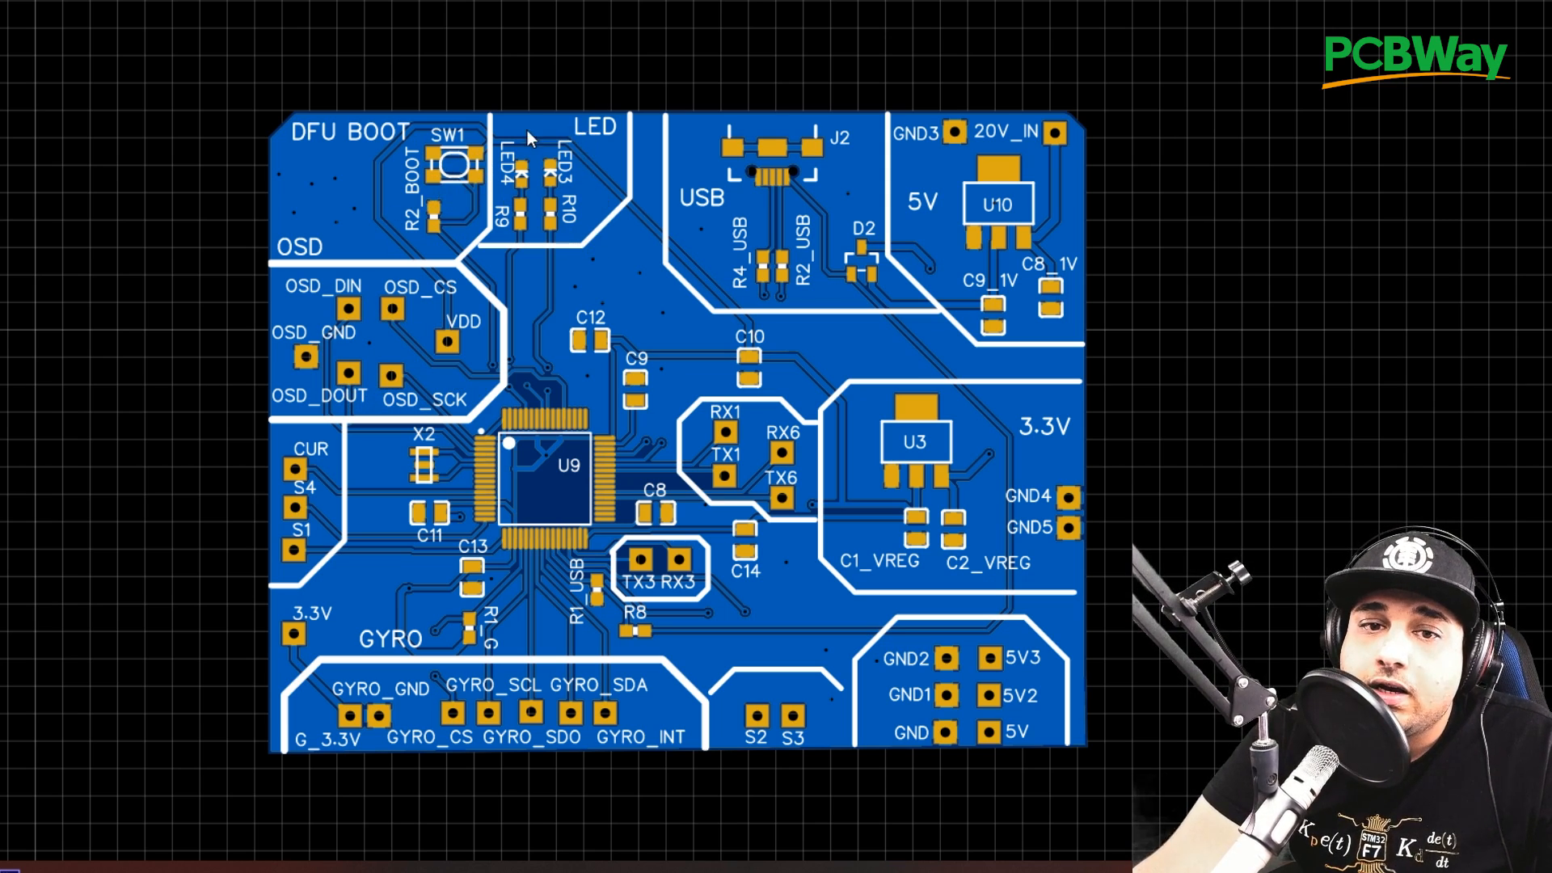
pyautogui.moveTo(781, 239)
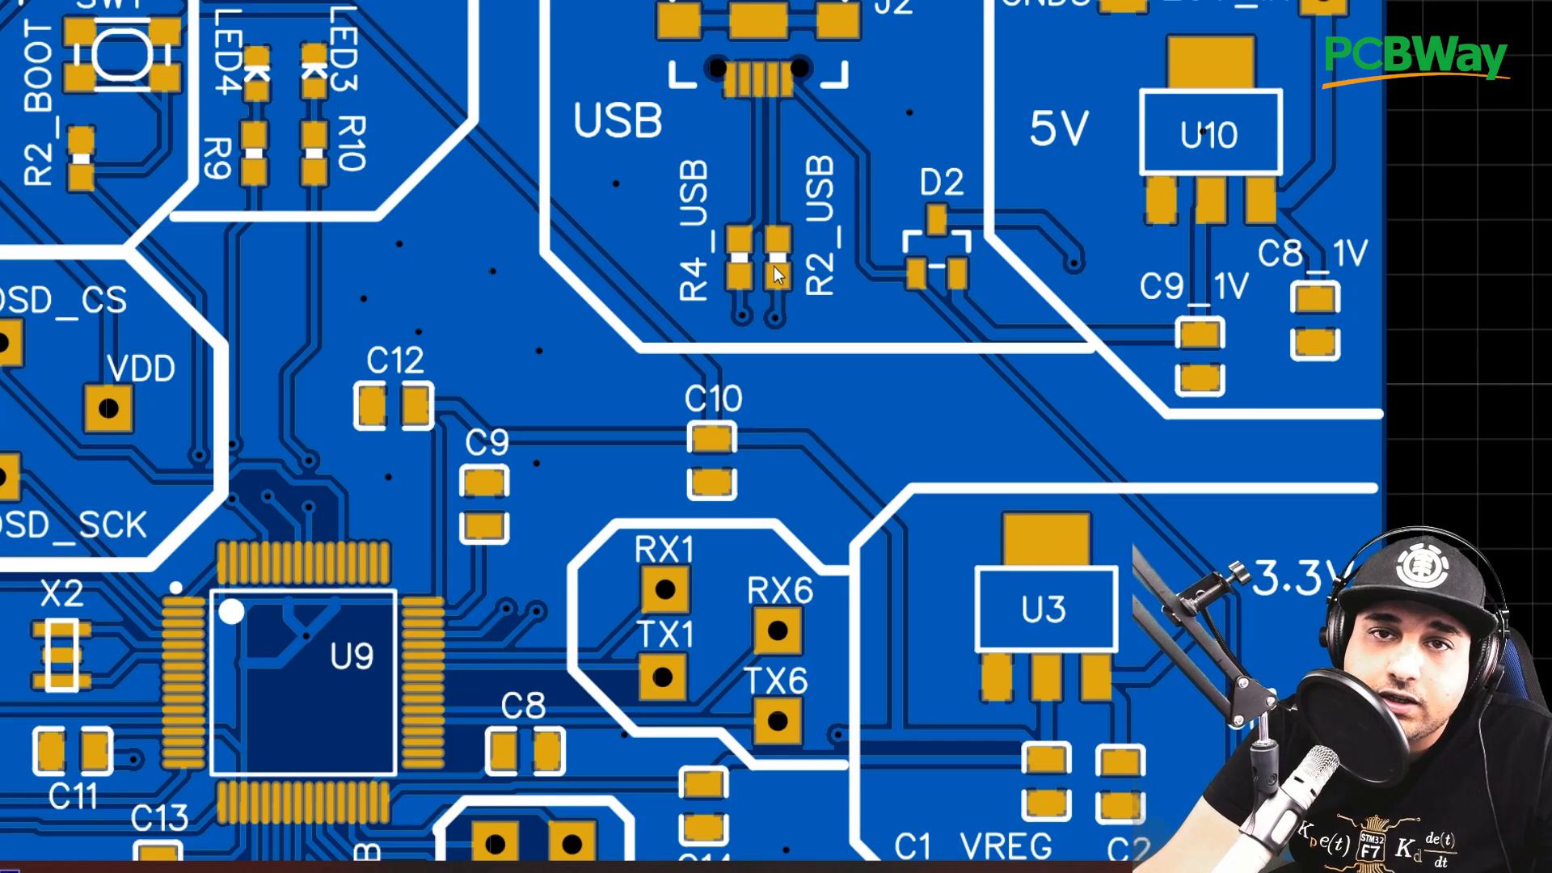
pyautogui.moveTo(797, 267)
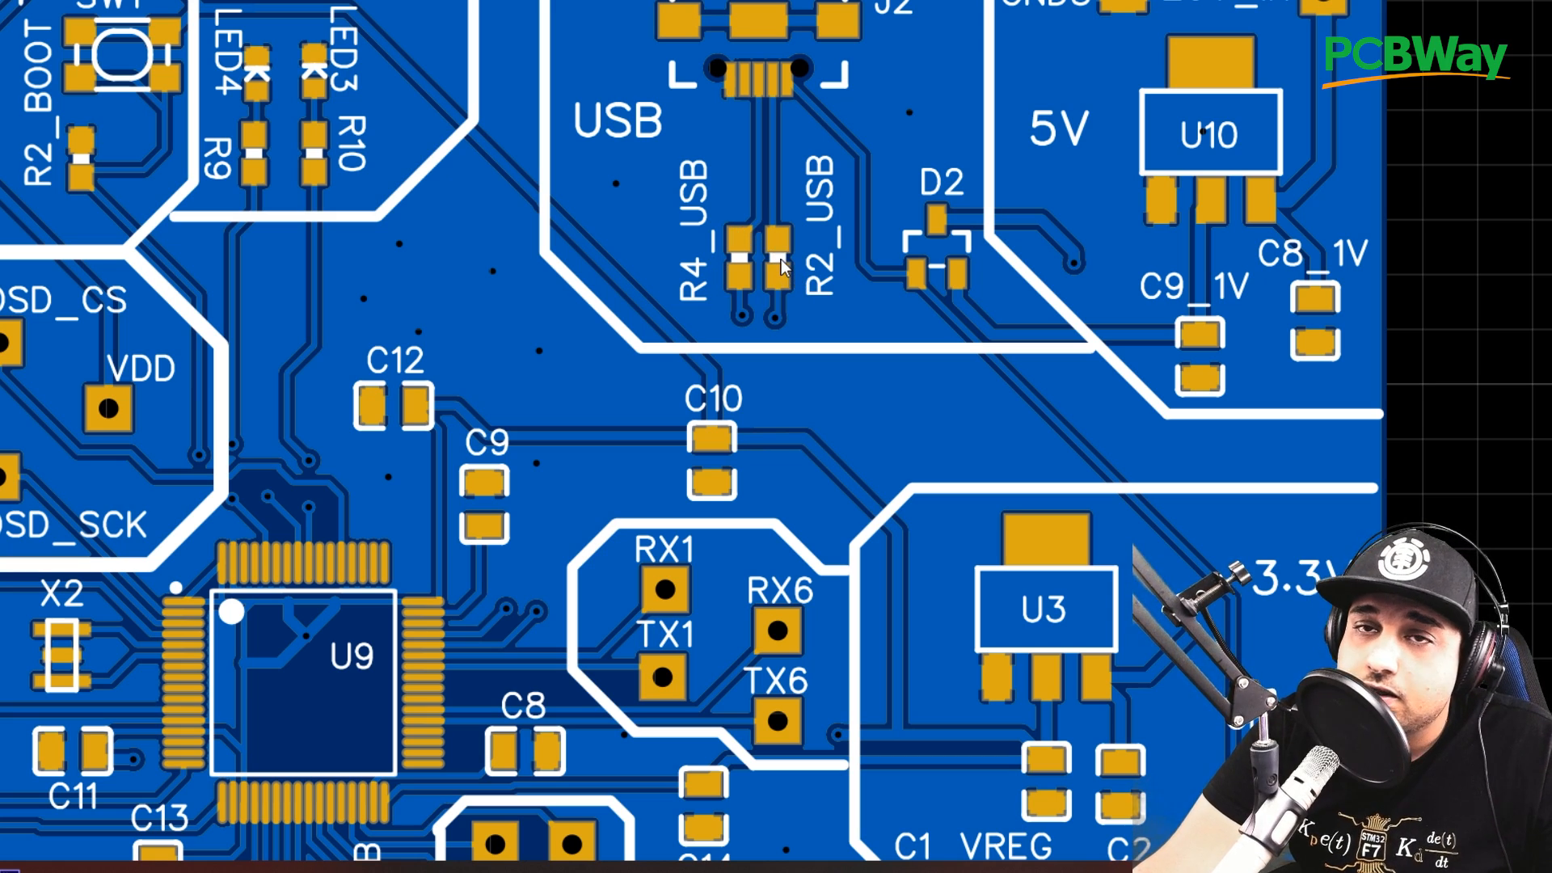
pyautogui.moveTo(750, 247)
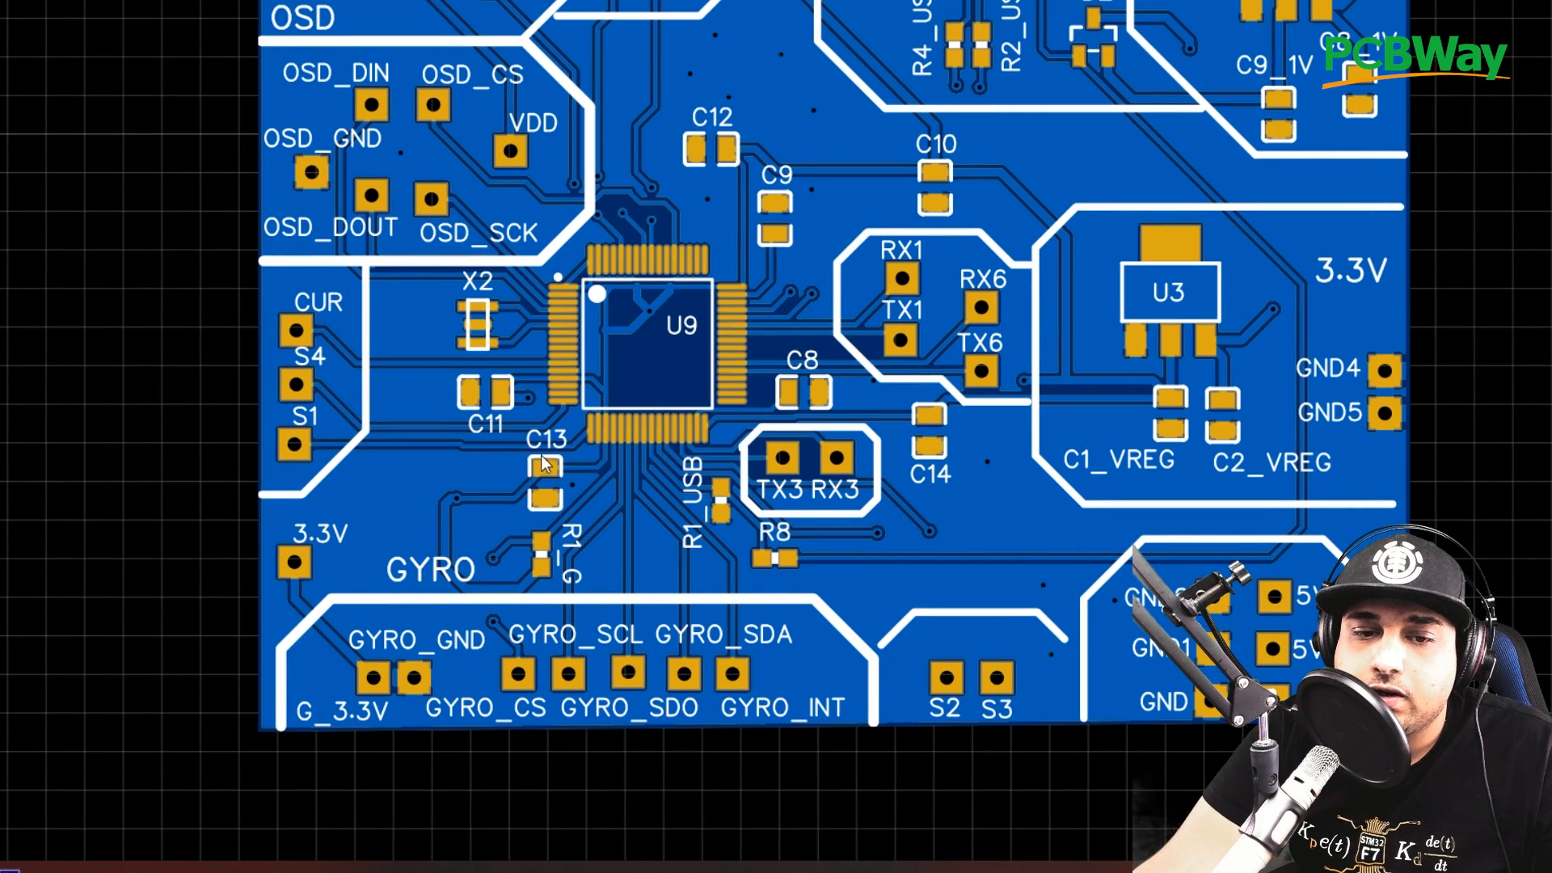
pyautogui.moveTo(931, 455)
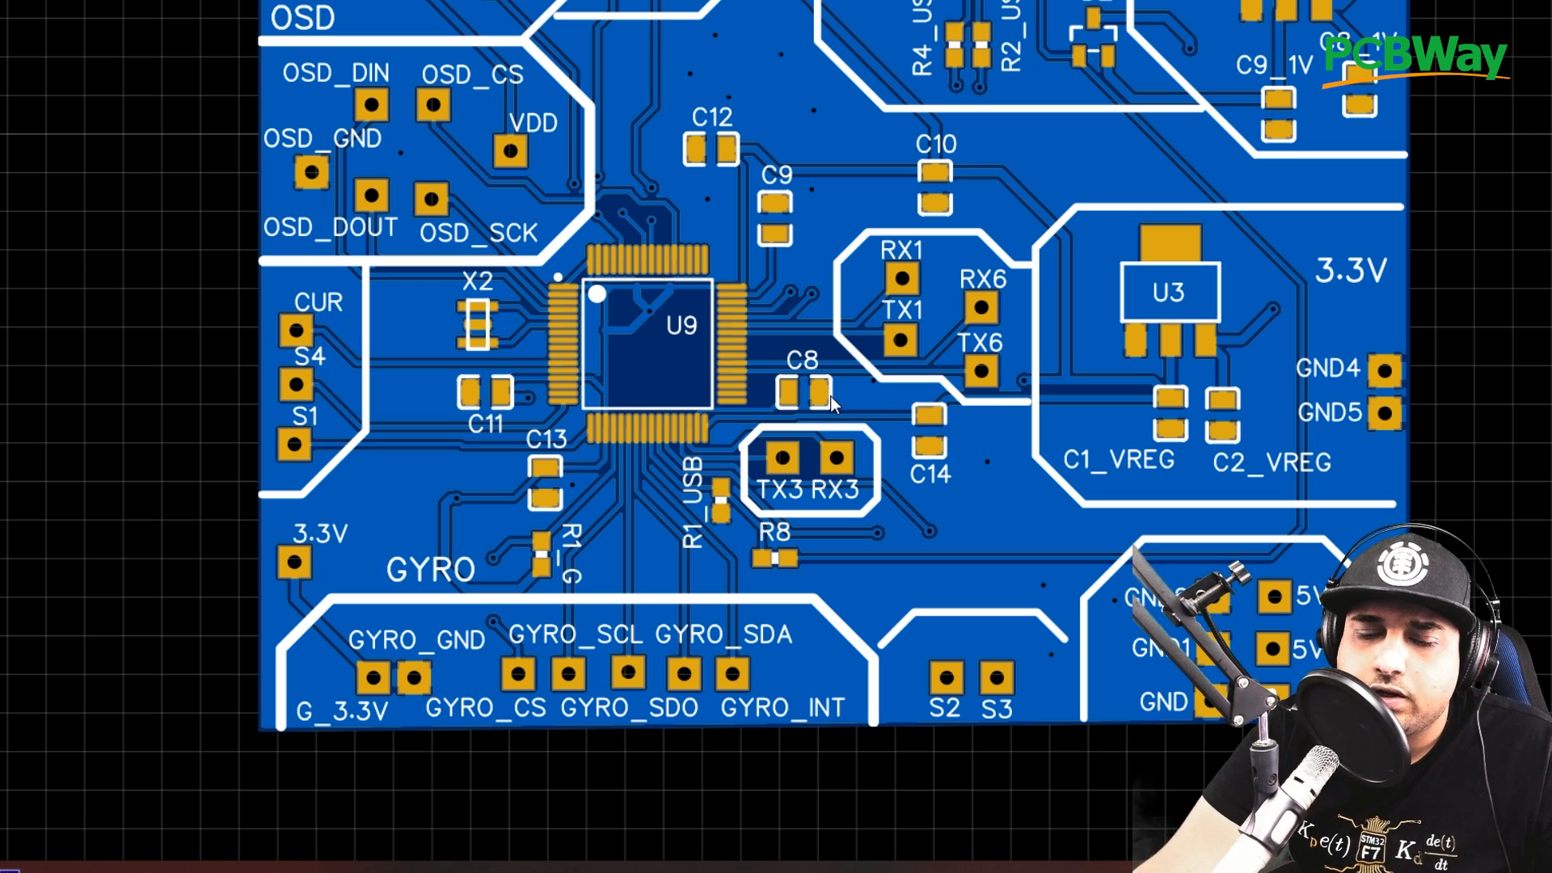
pyautogui.moveTo(820, 389)
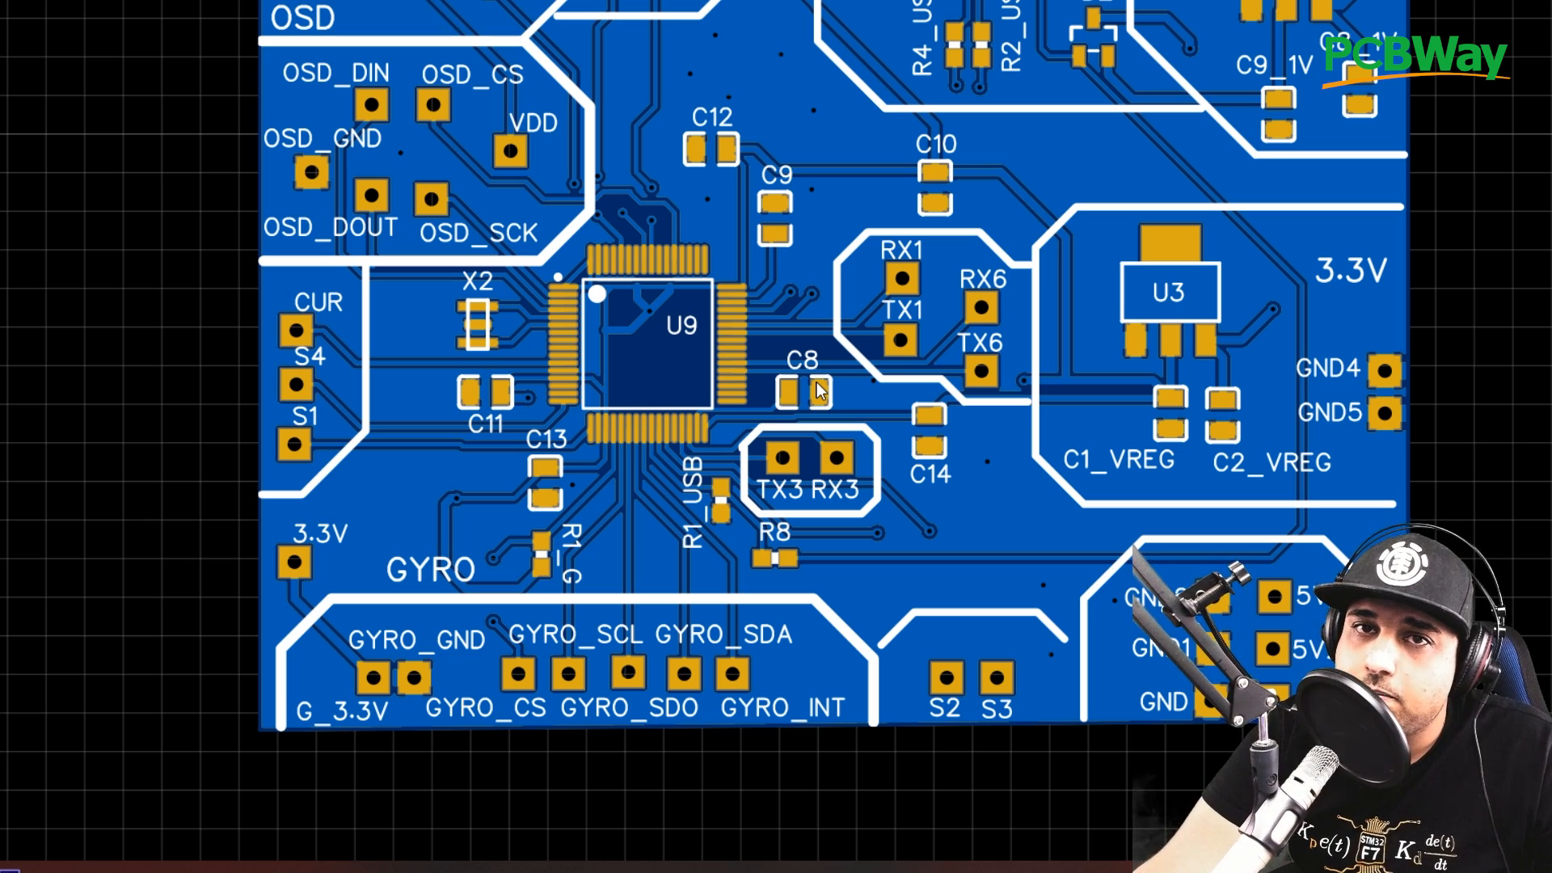
pyautogui.moveTo(770, 414)
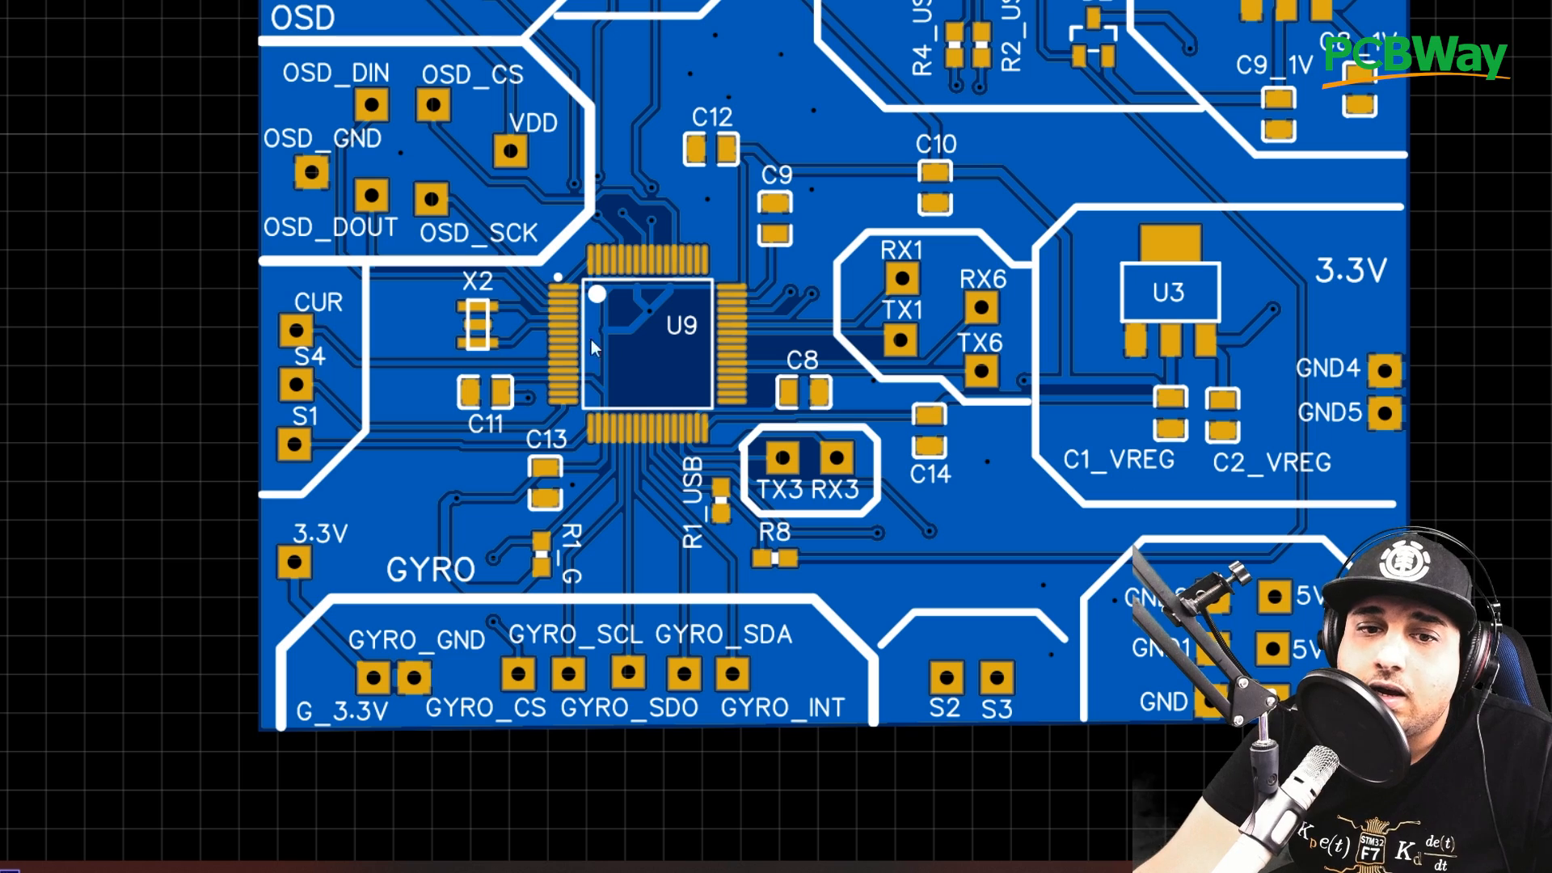
pyautogui.moveTo(732, 244)
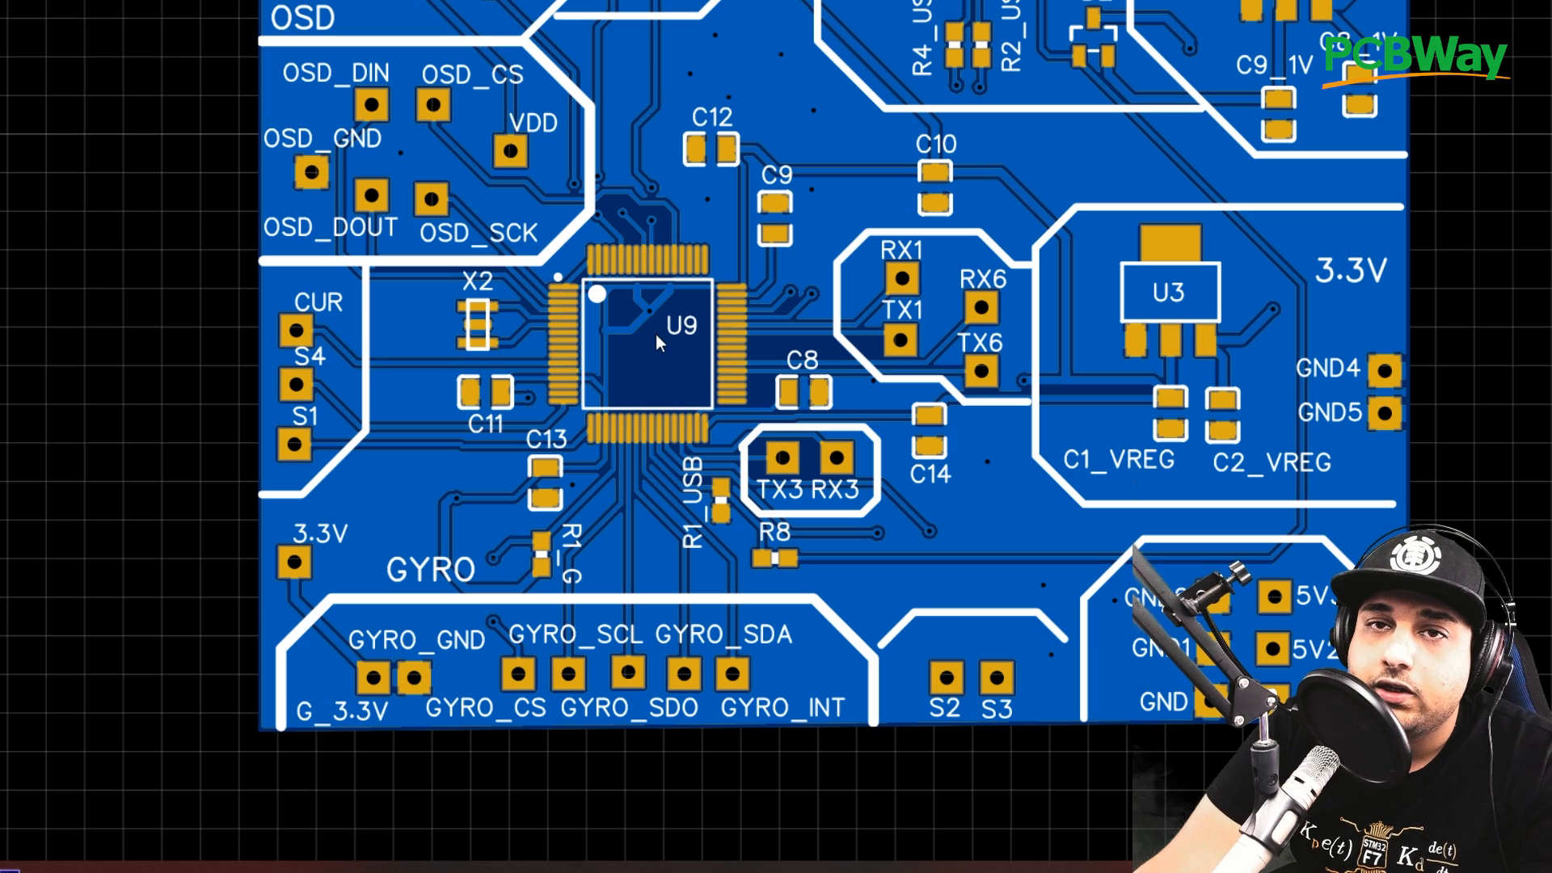
pyautogui.moveTo(504, 336)
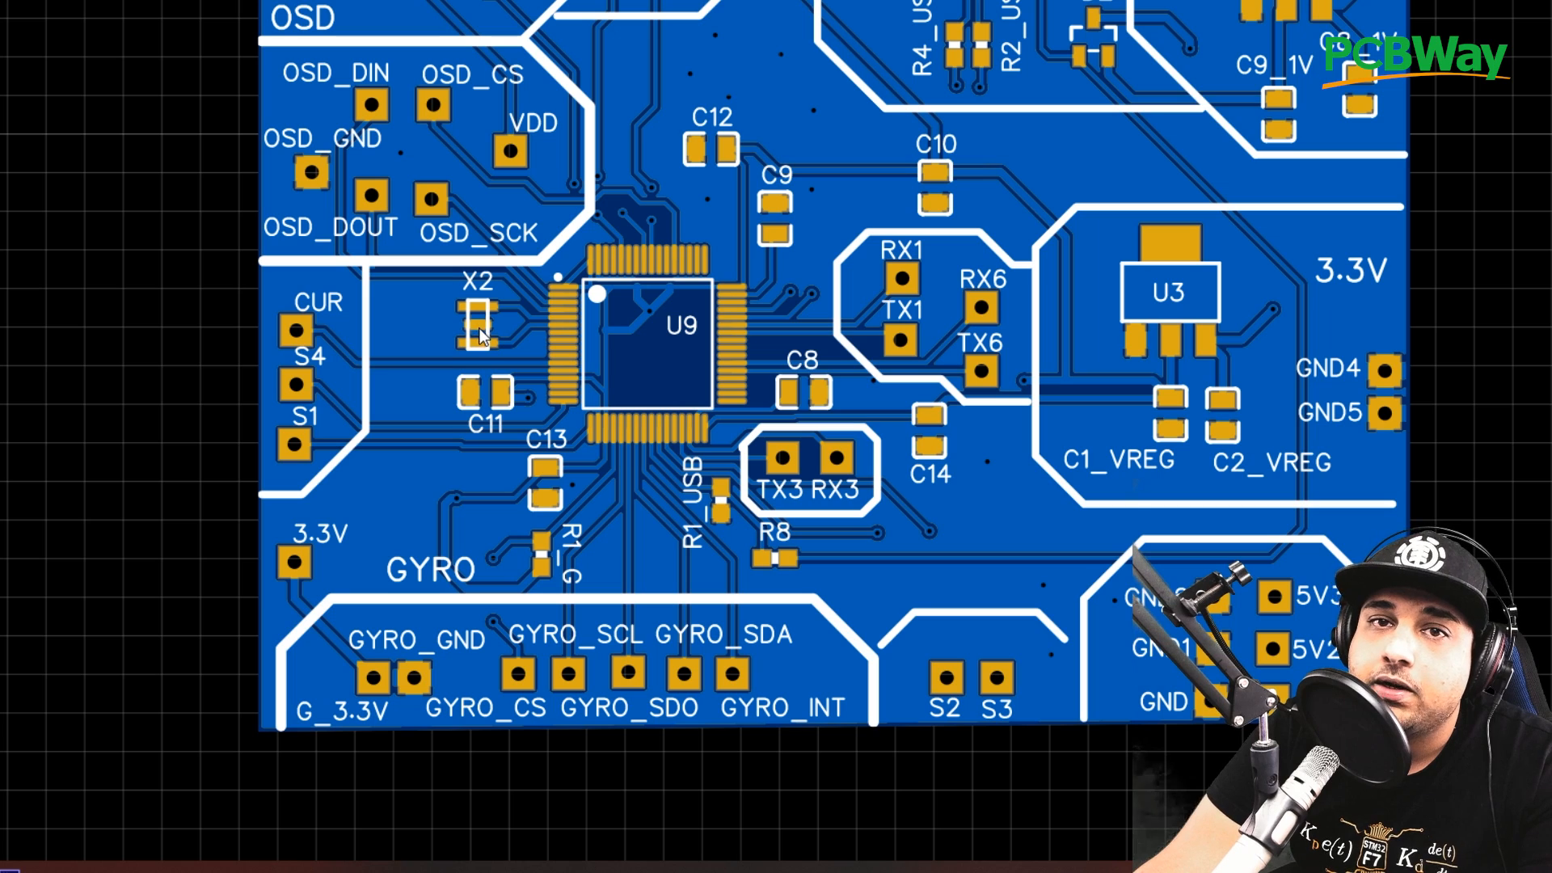
pyautogui.moveTo(616, 334)
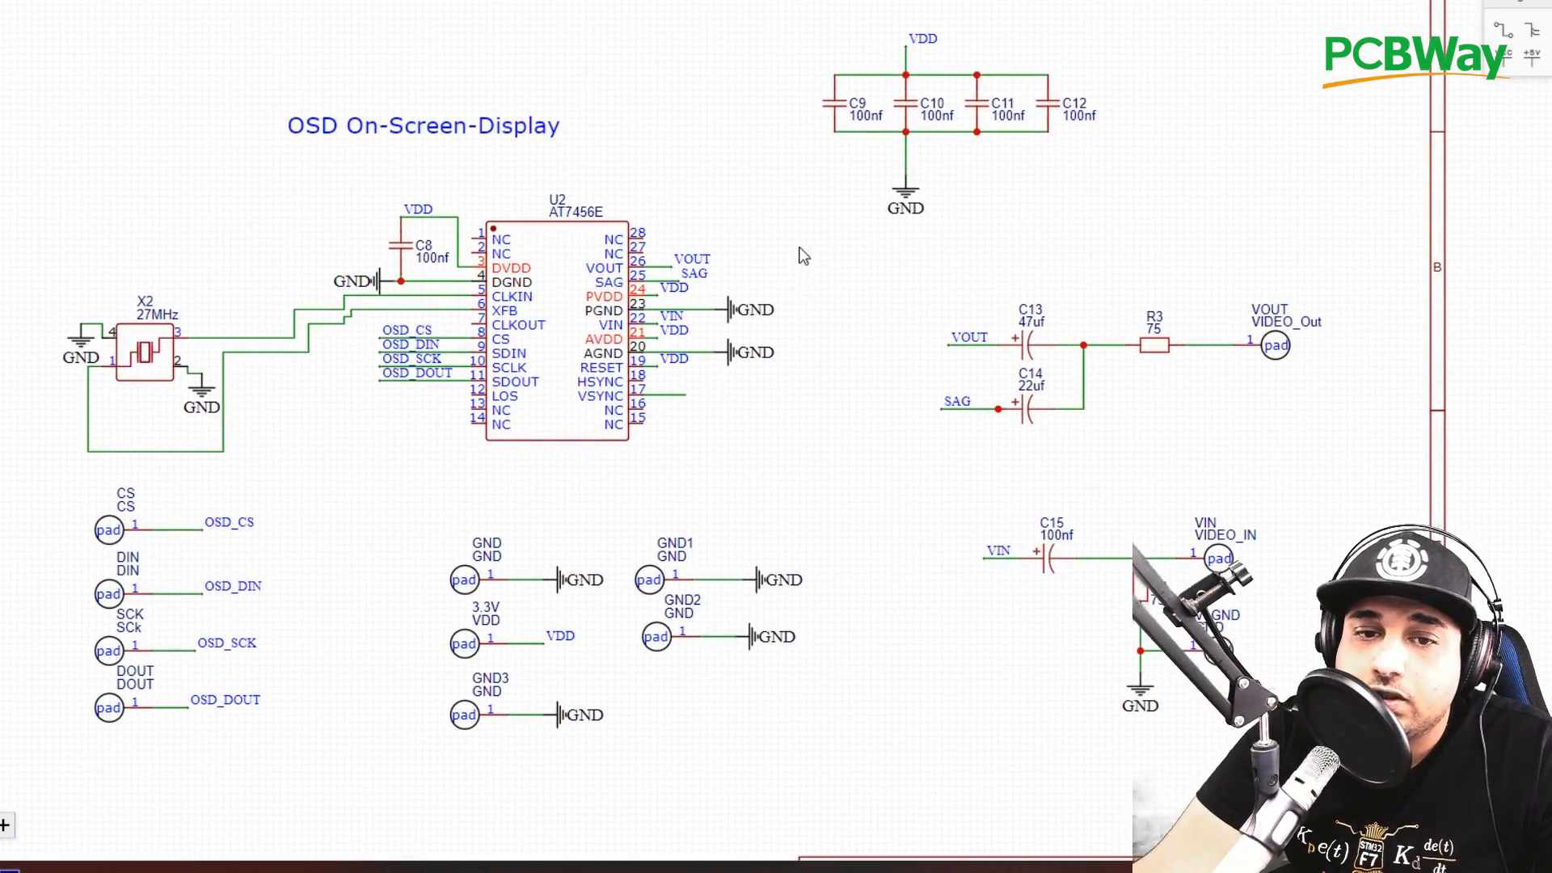
pyautogui.moveTo(698, 374)
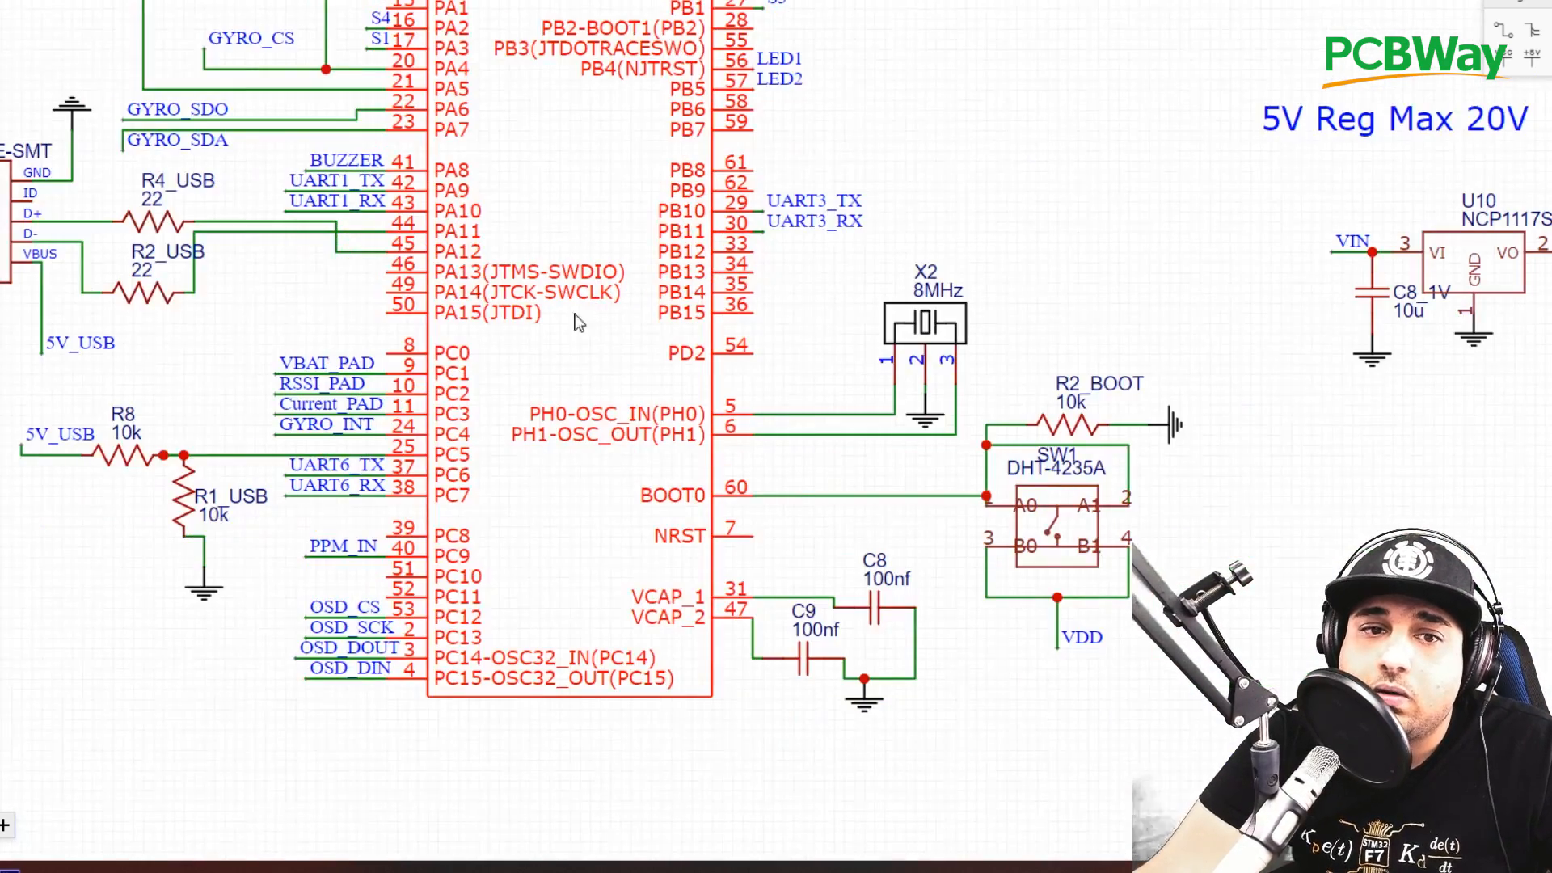
pyautogui.moveTo(633, 268)
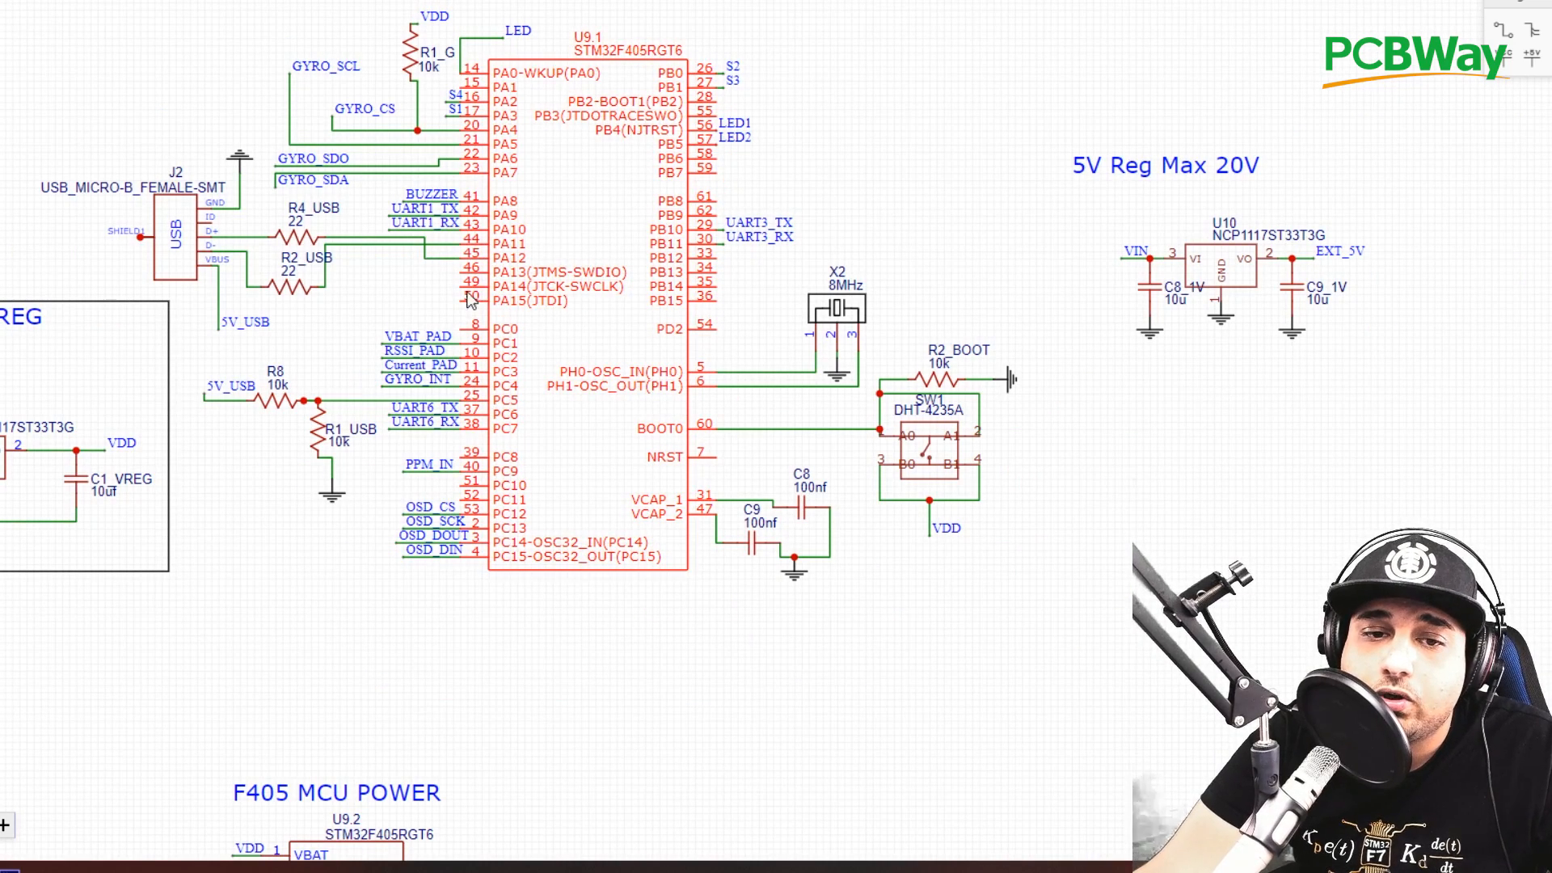
pyautogui.moveTo(503, 300)
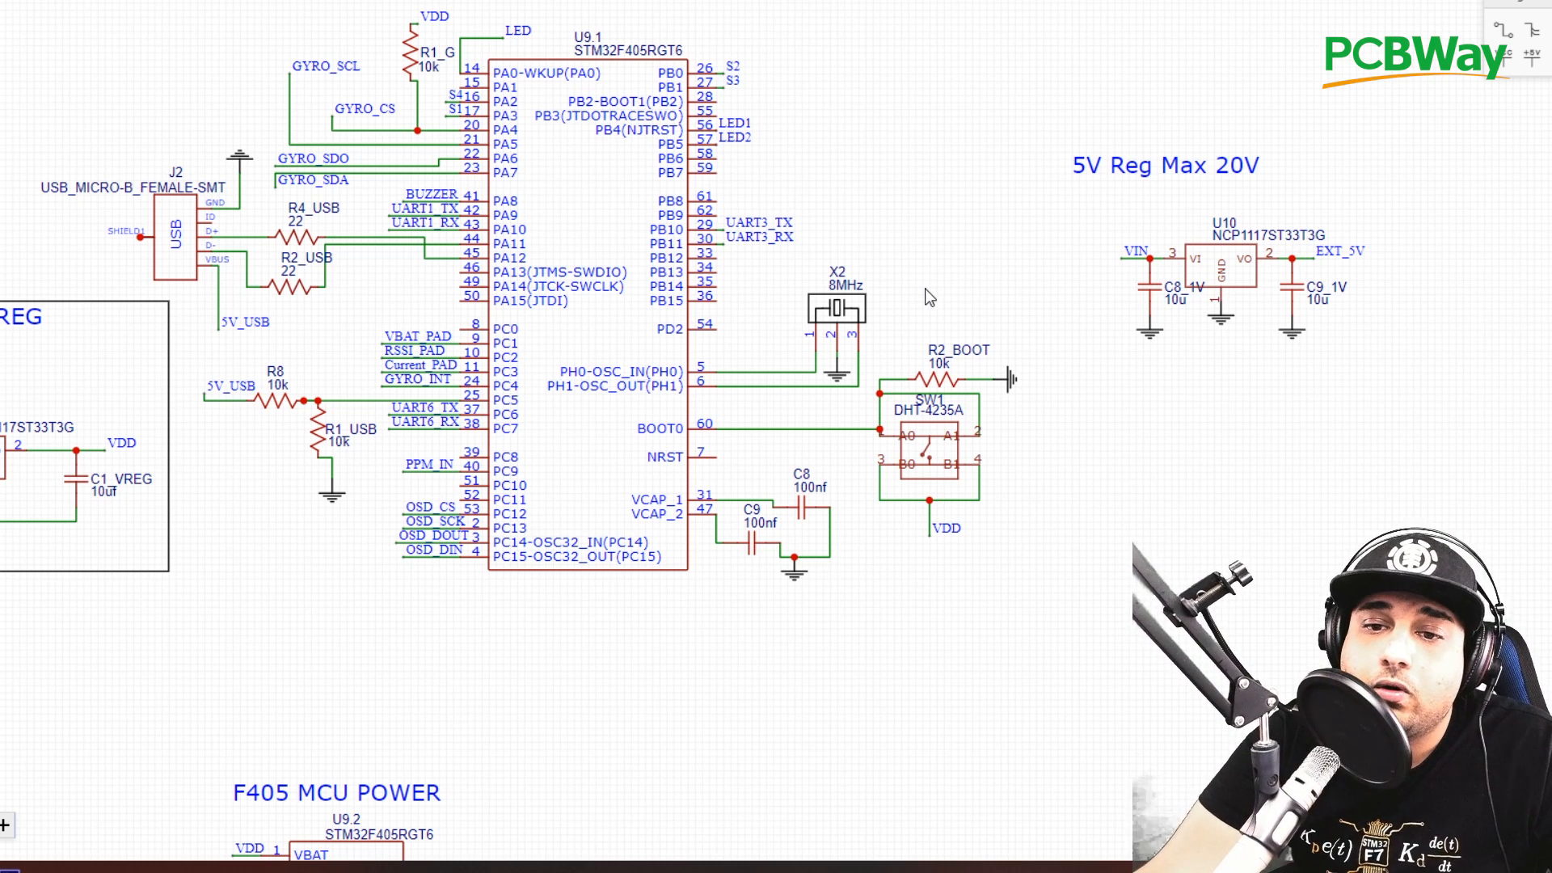
pyautogui.click(837, 307)
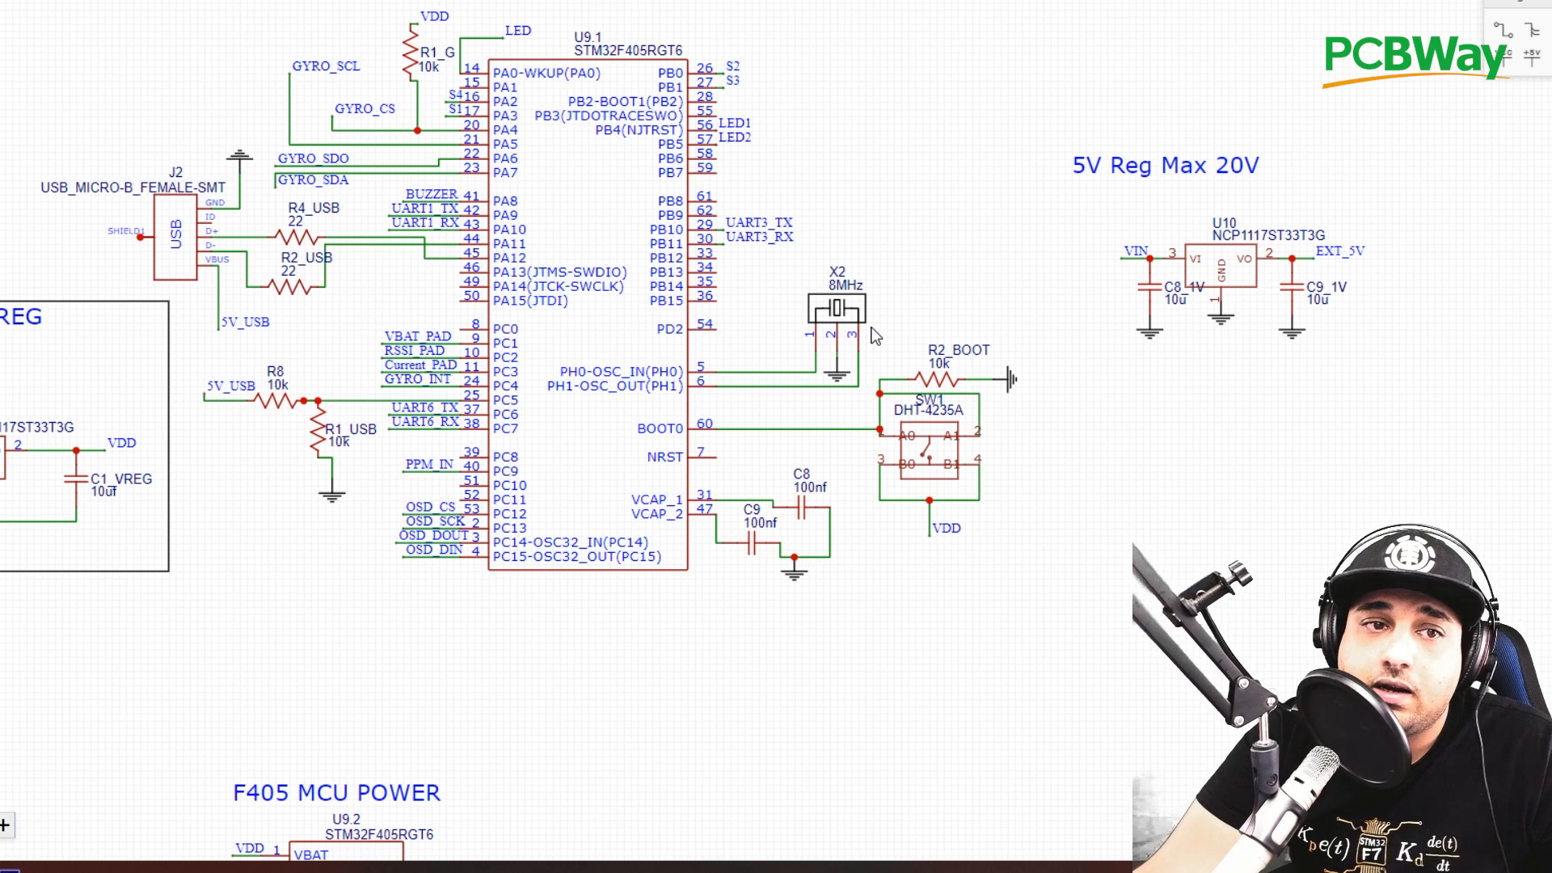
pyautogui.moveTo(900, 329)
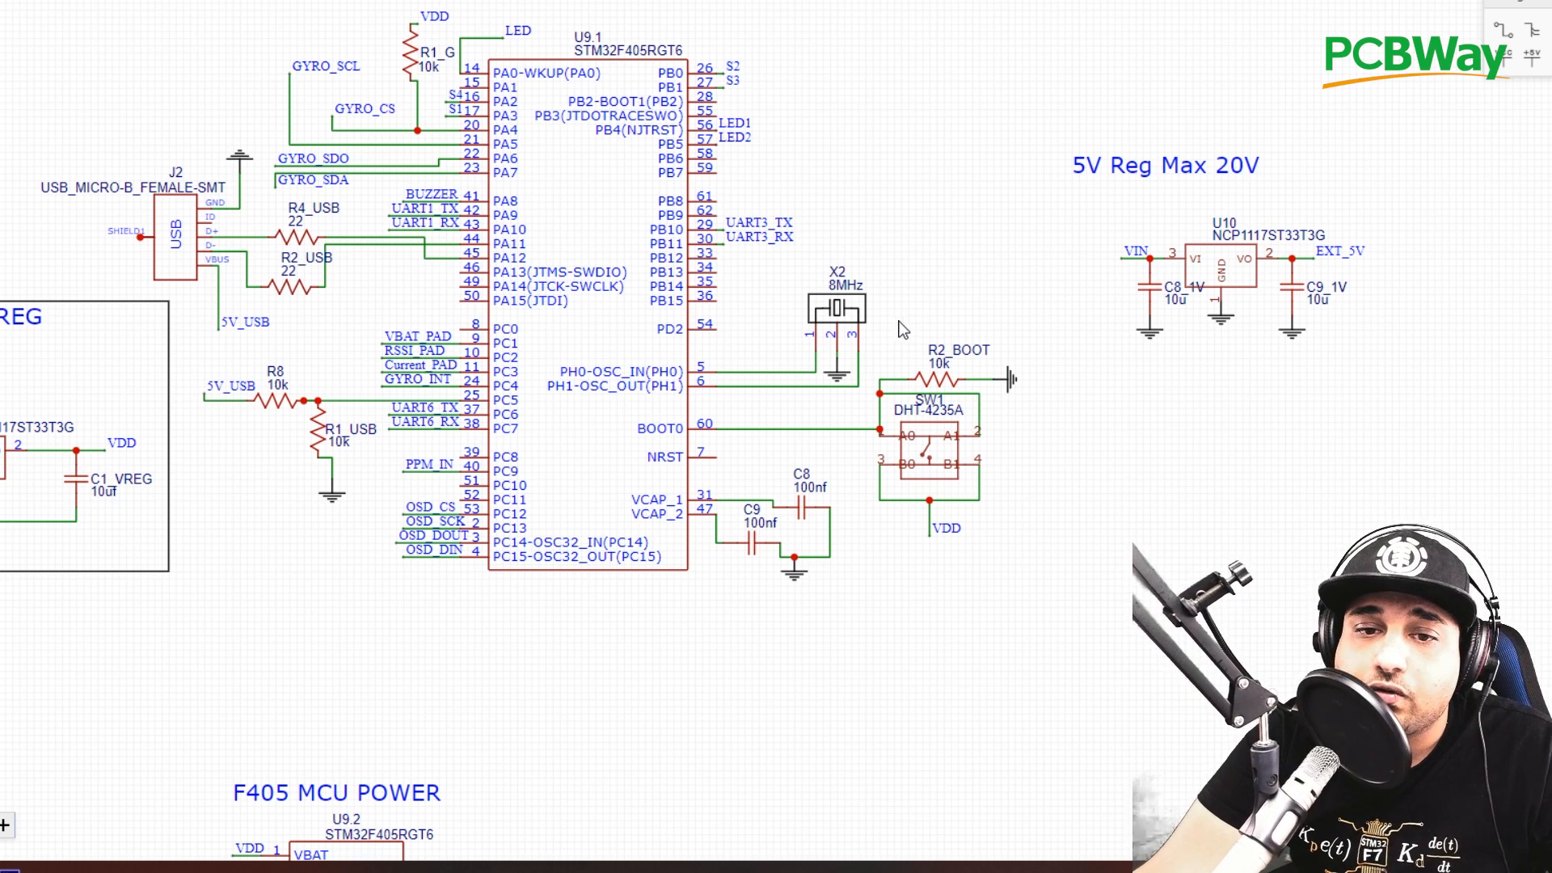
pyautogui.moveTo(615, 710)
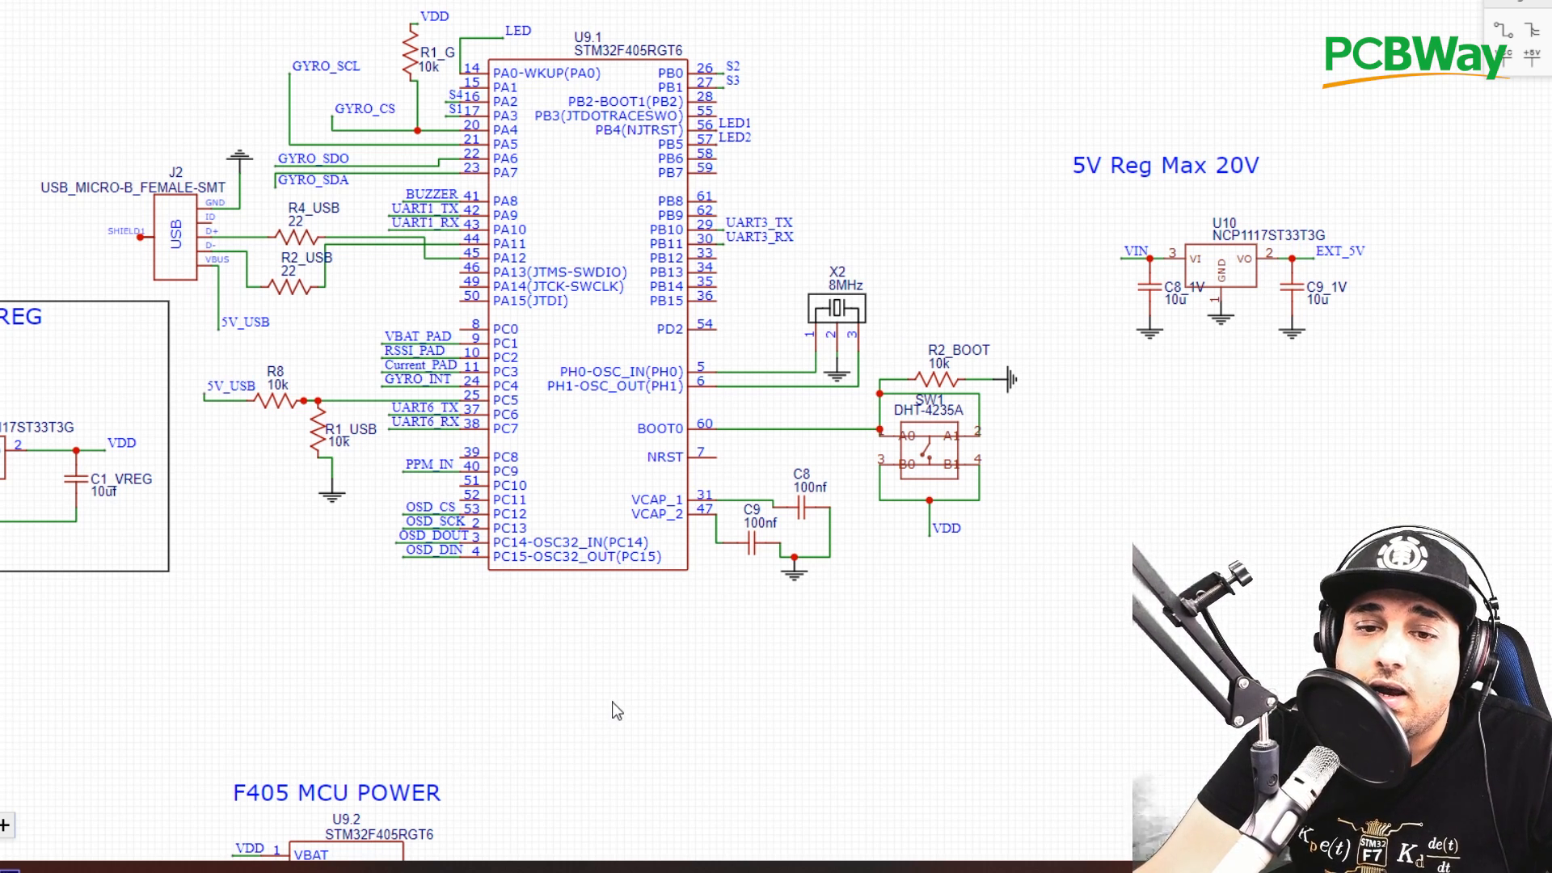